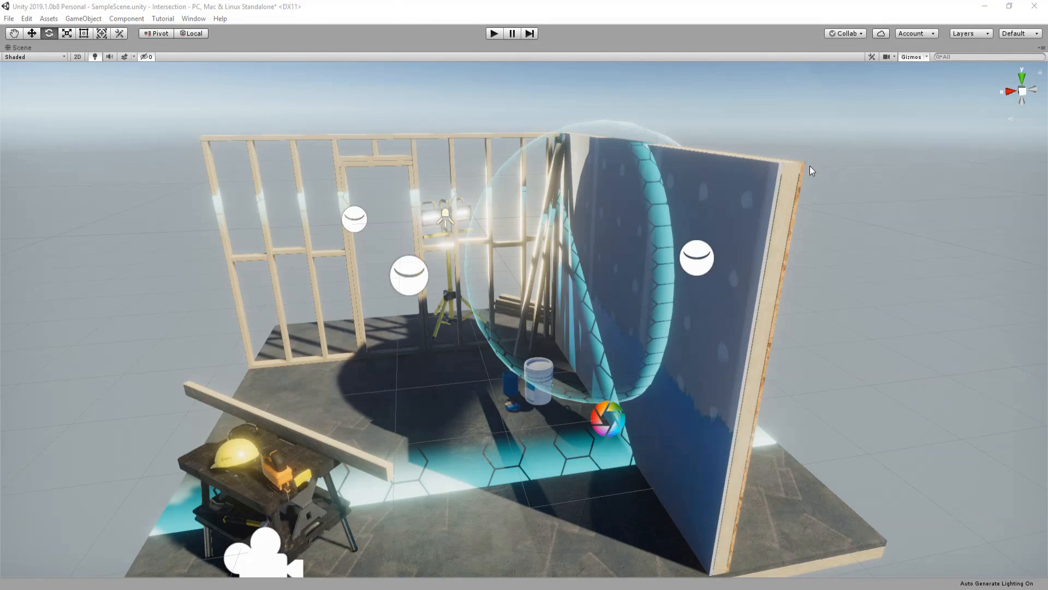
mouse_move(649, 228)
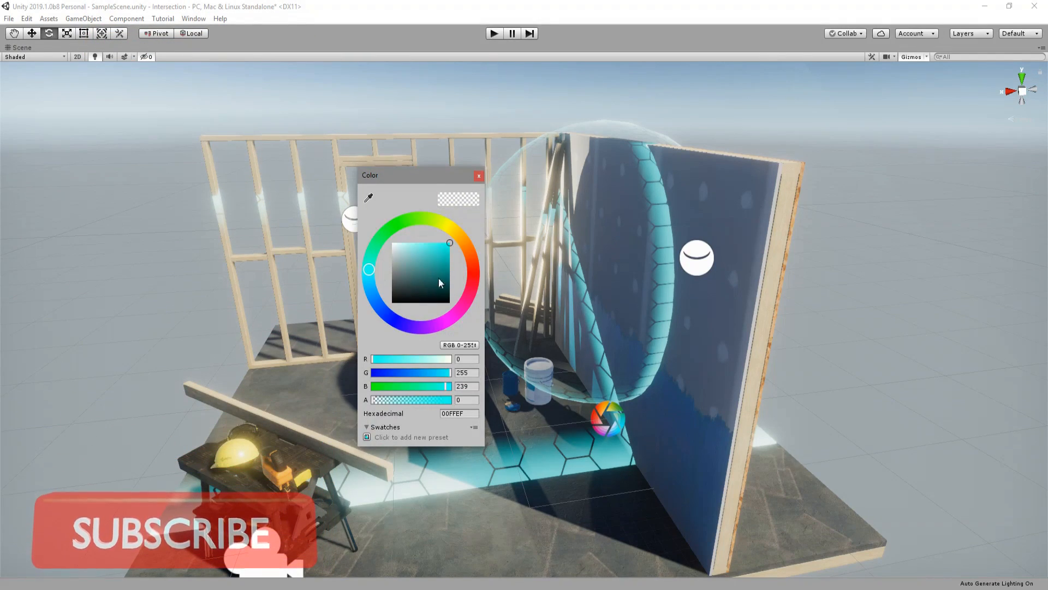
- Shift the intersection glow colour from cyan toward magenta in the colour picker
drag(369, 269, 394, 320)
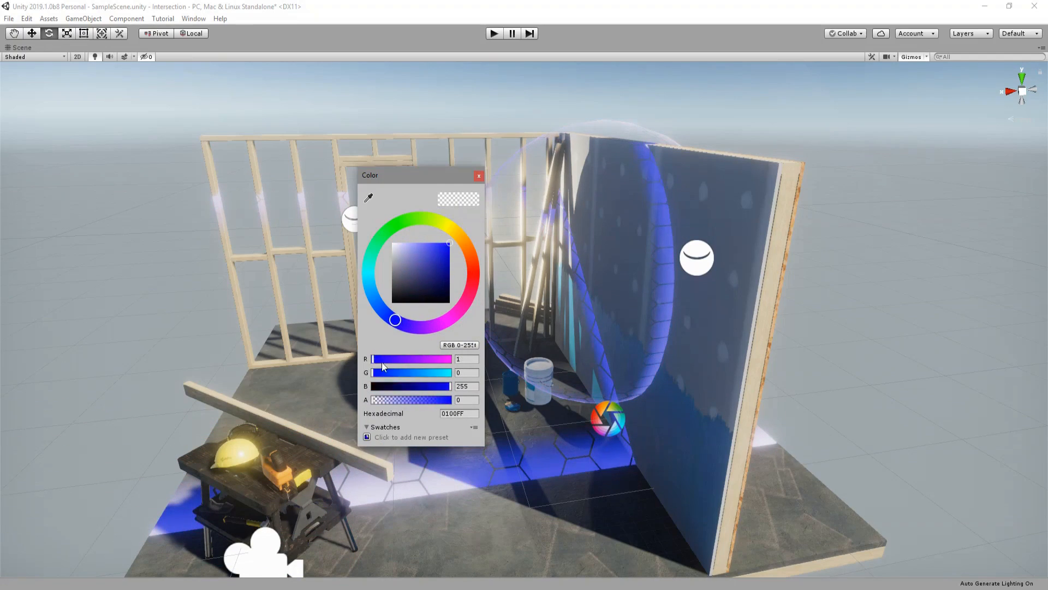
click(478, 175)
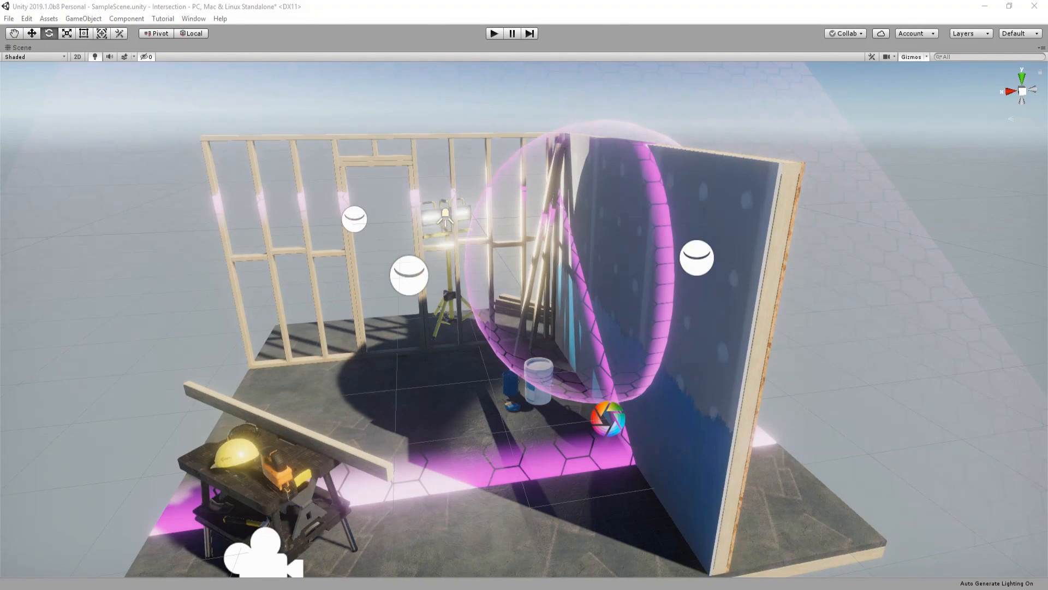
click(66, 34)
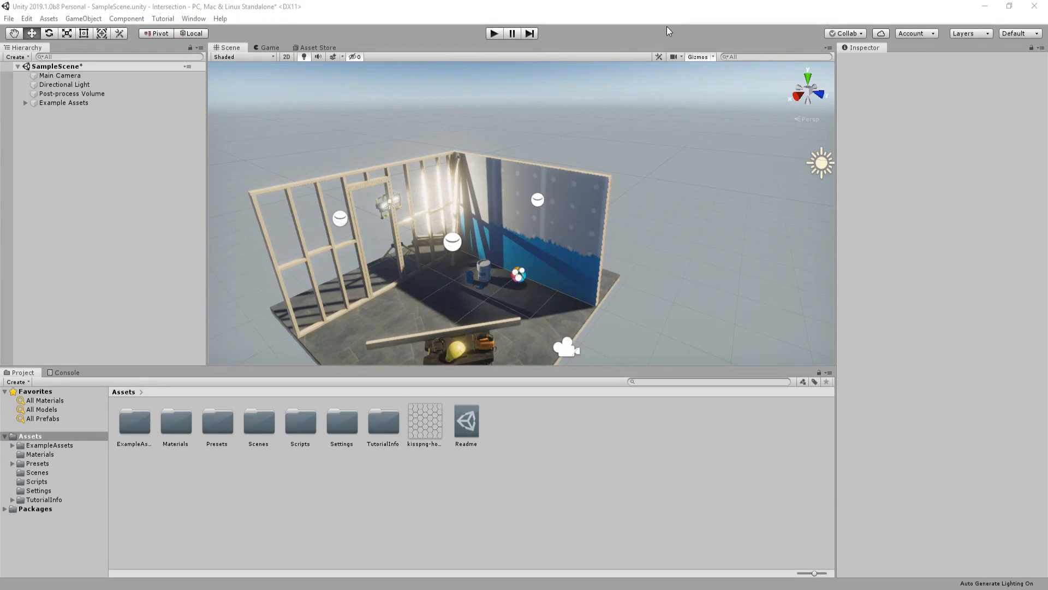
- Show all packages in the Package Manager and confirm Lightweight RP is installed
click(194, 19)
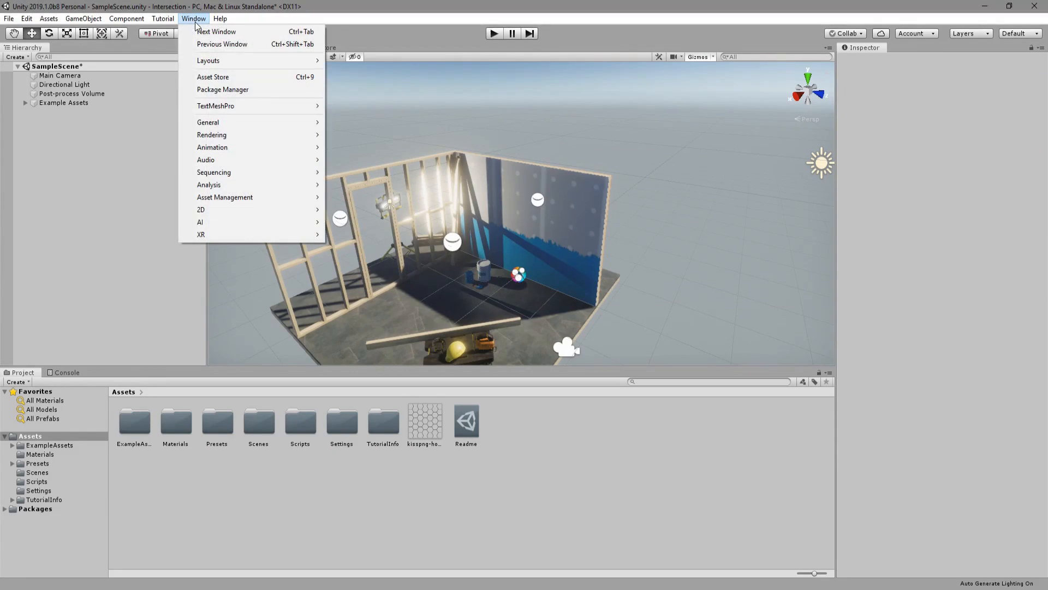
click(222, 88)
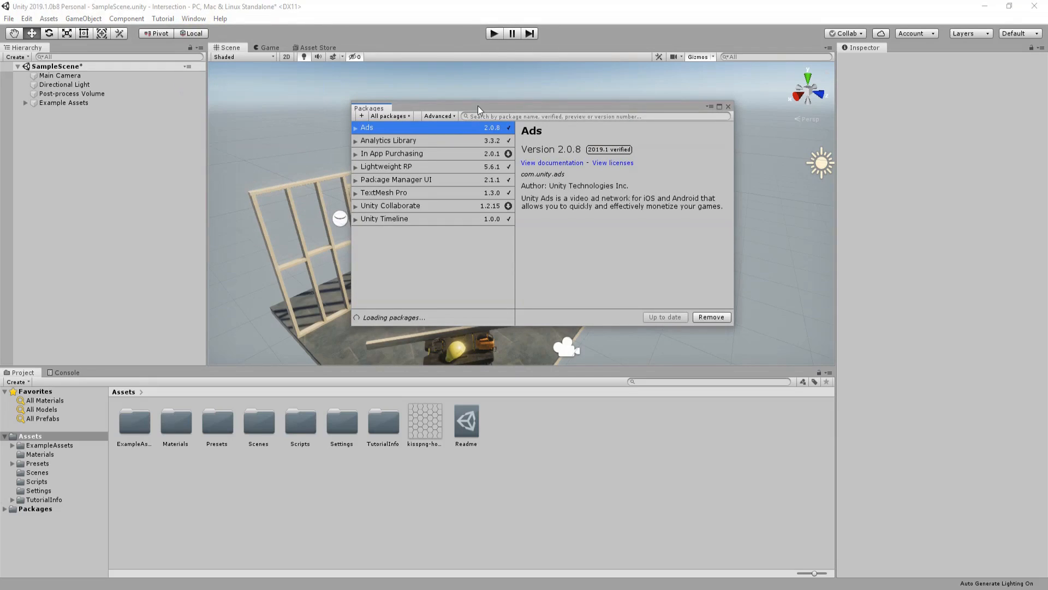
click(387, 166)
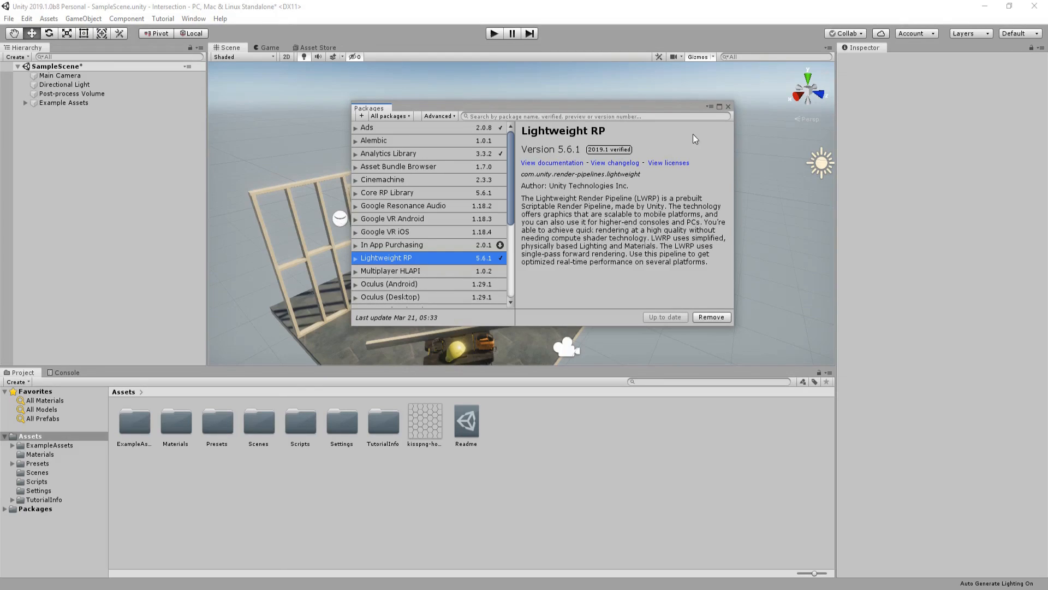
mouse_move(558, 153)
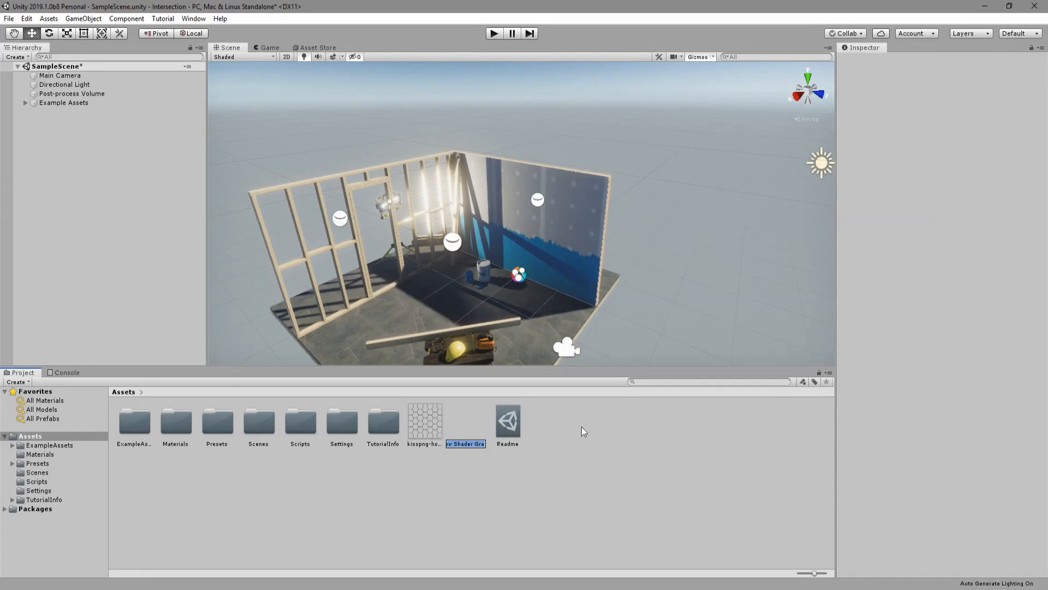
mouse_move(477, 484)
text(Intersection)
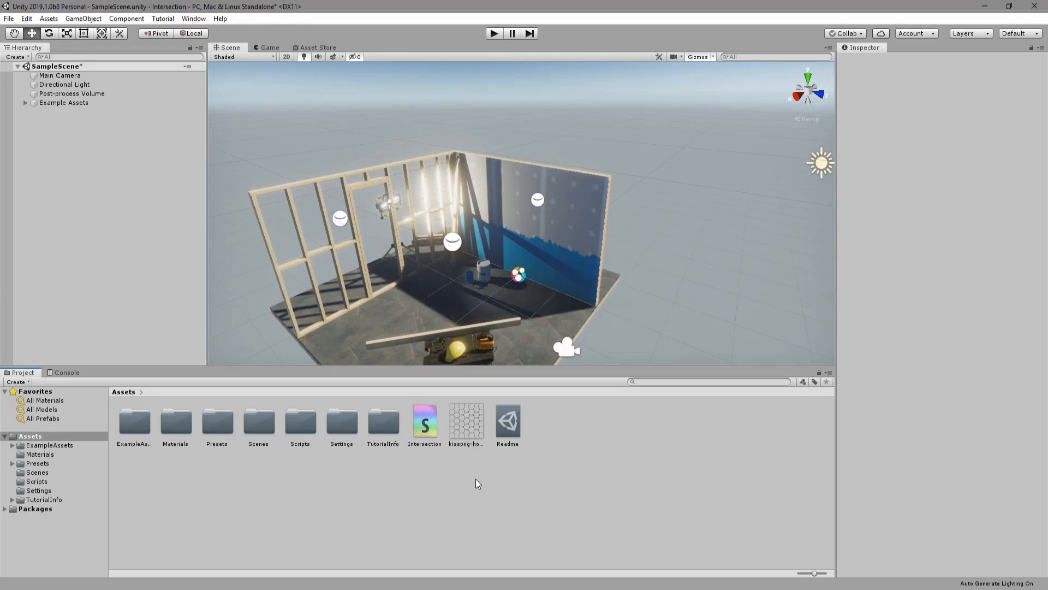
- Create a PBR Graph shader asset named Intersection in the project assets
click(425, 421)
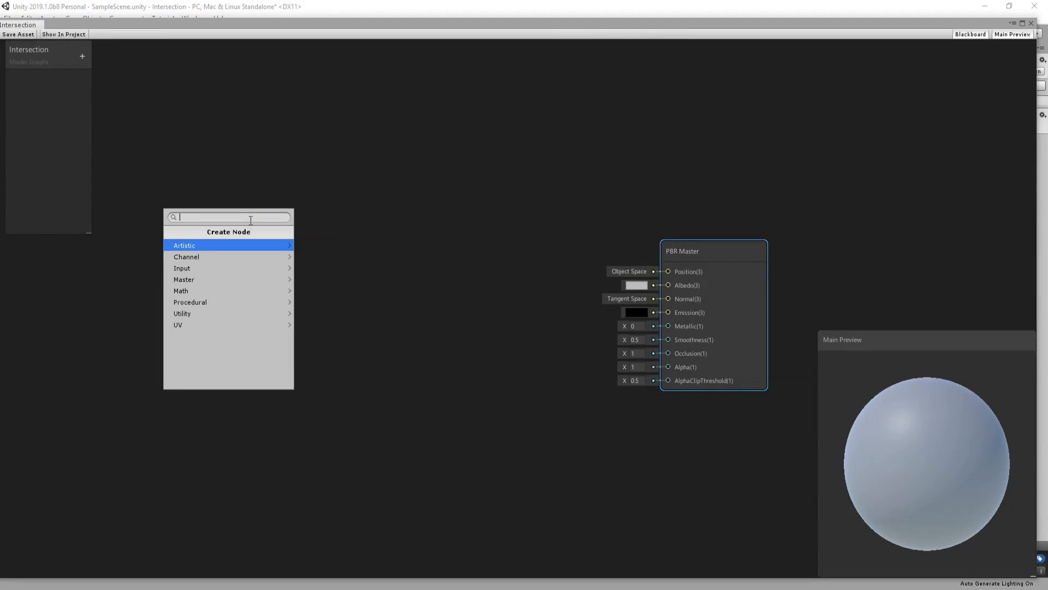
- Add a Scene Depth node with Linear 01 sampling mode
text(depth)
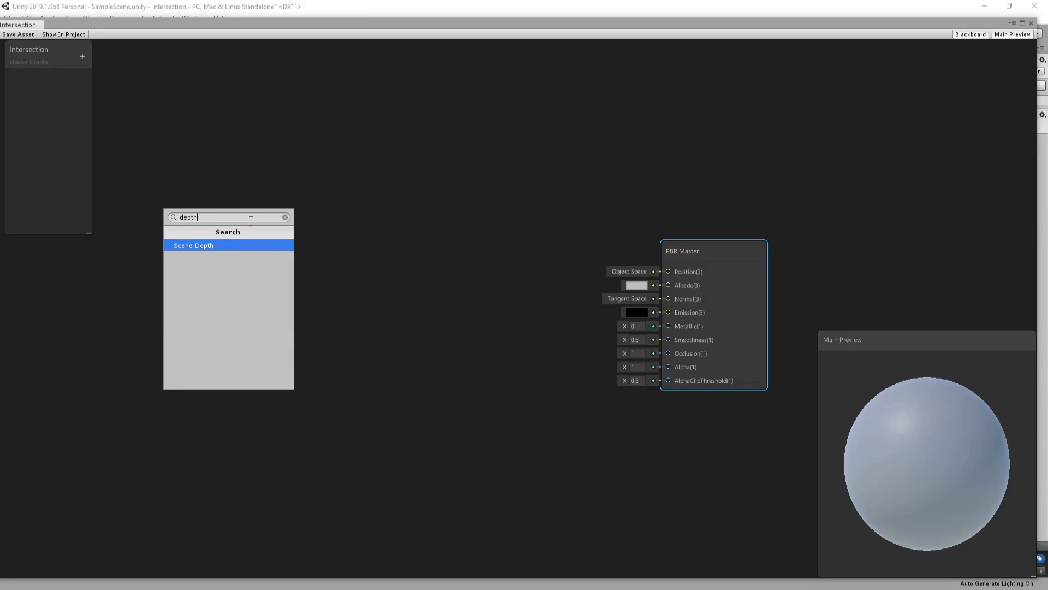
click(193, 246)
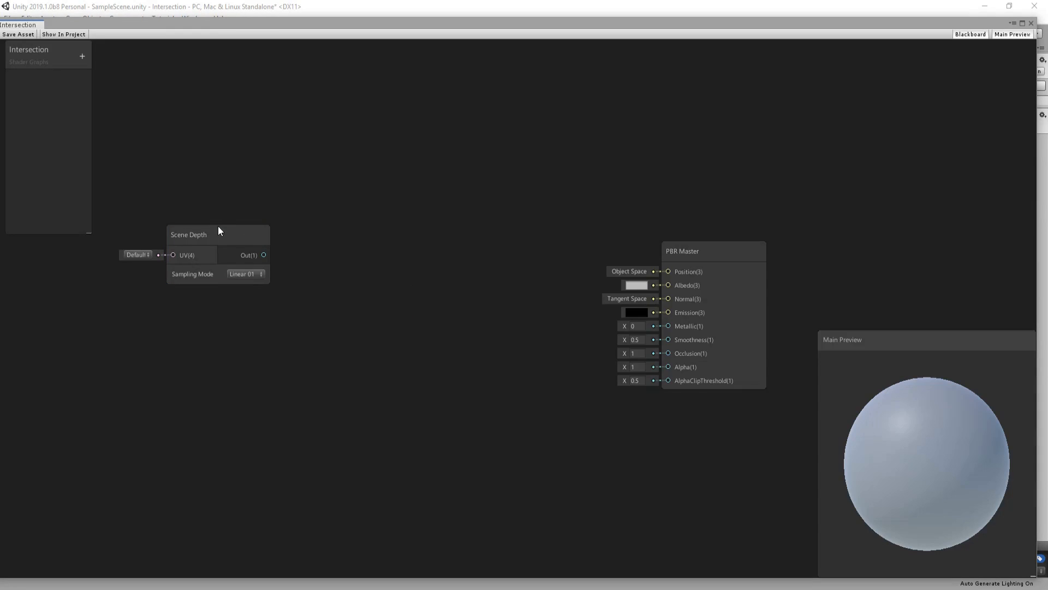
click(217, 233)
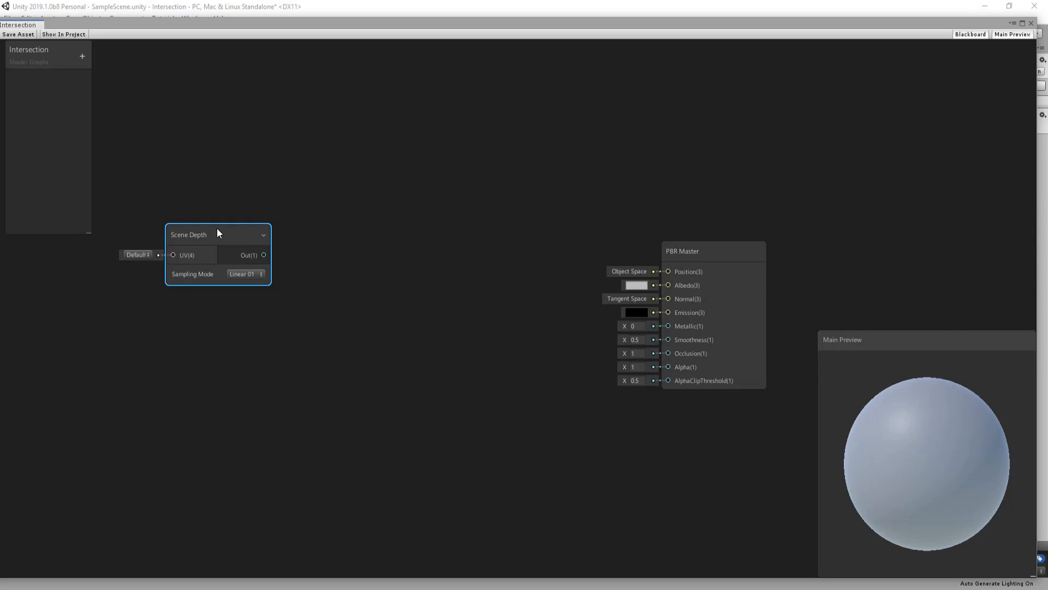
click(245, 273)
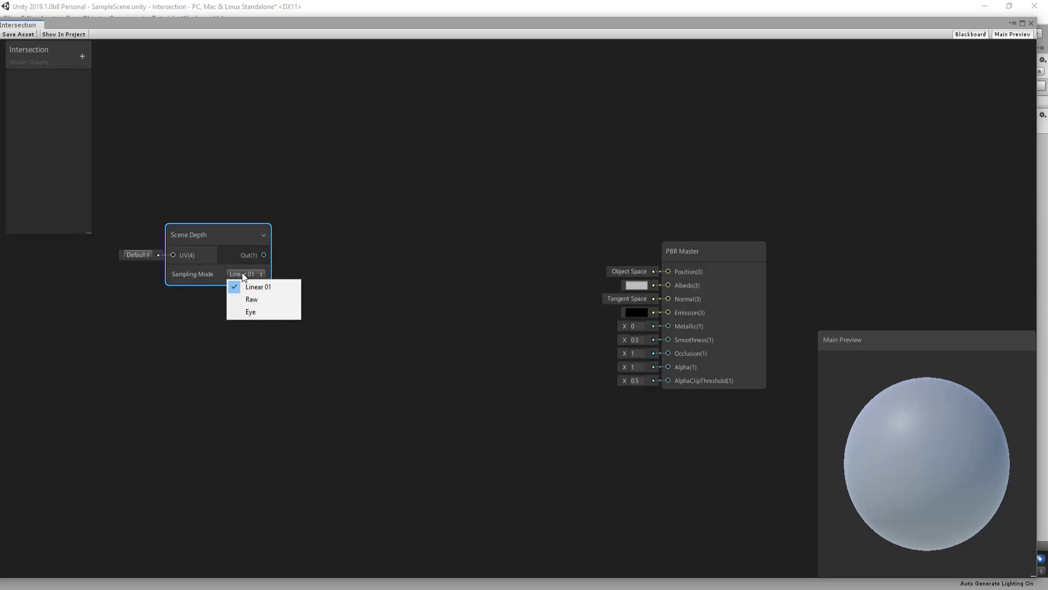
click(257, 286)
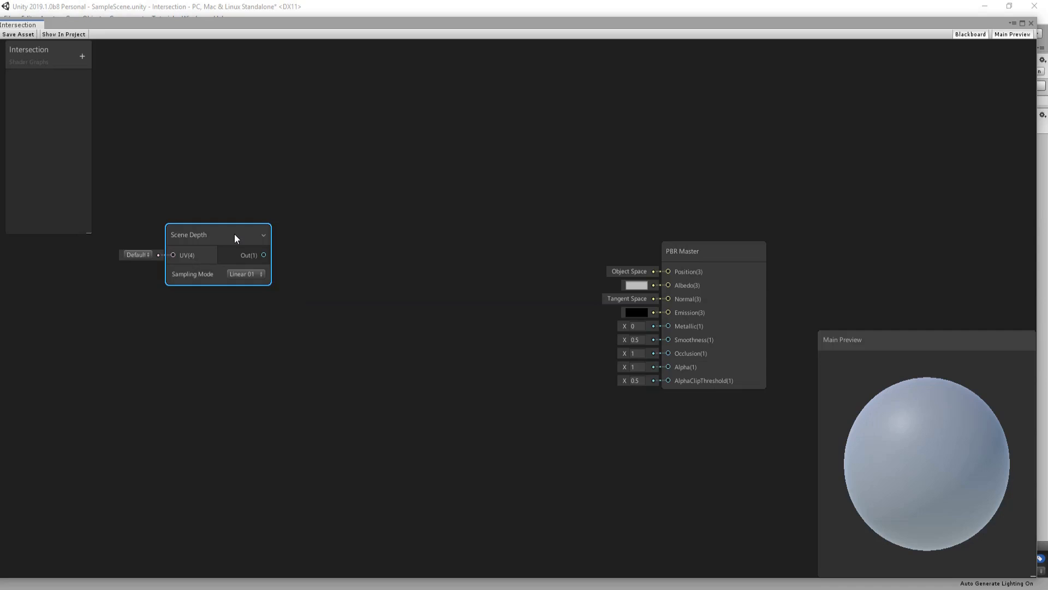
mouse_move(257, 282)
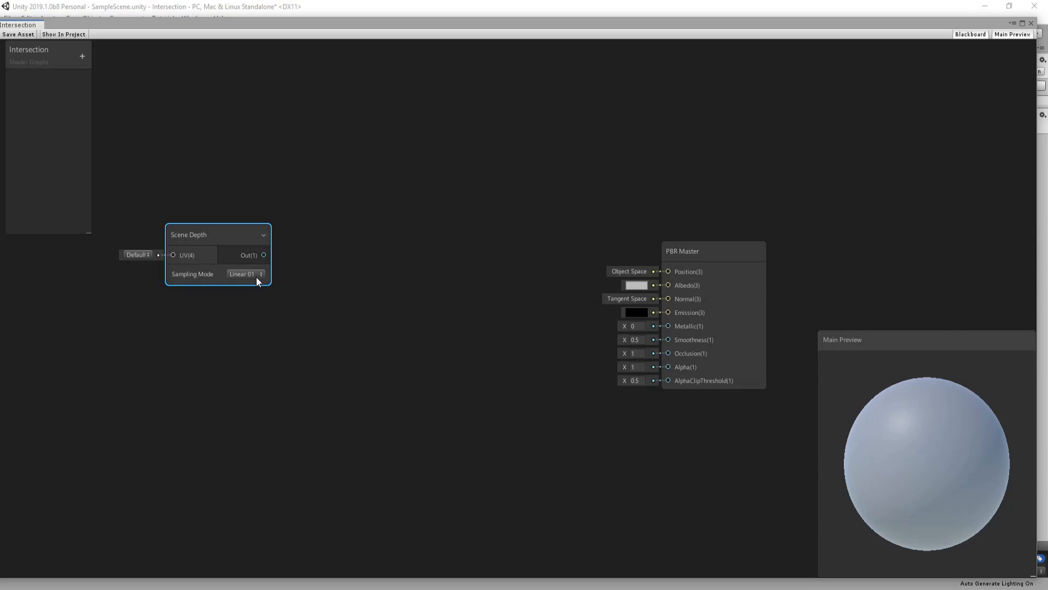
- Feed the Scene Depth output into a new Multiply node
drag(263, 255, 321, 286)
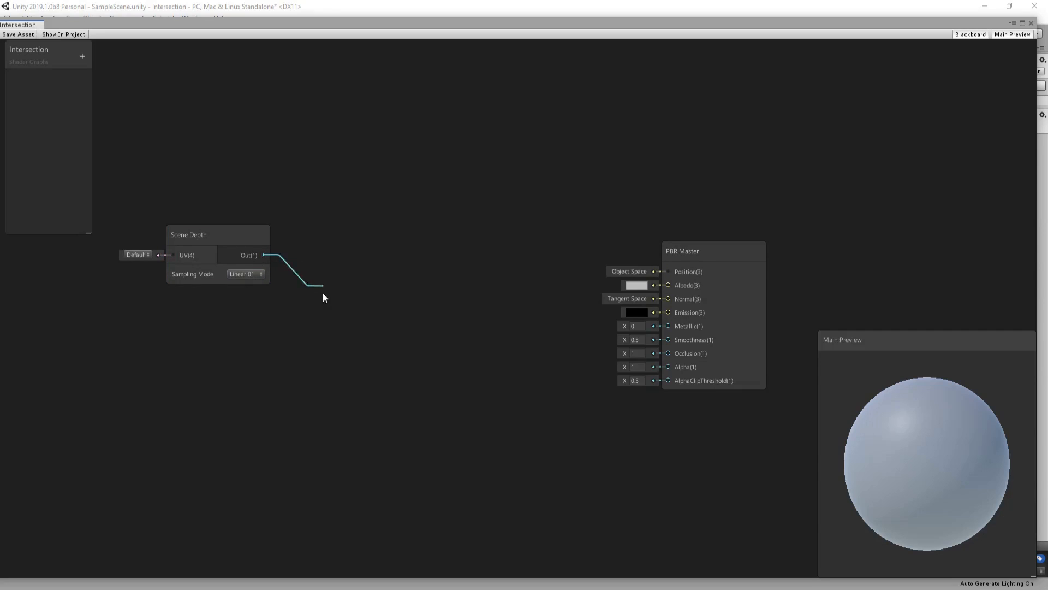
text(mu)
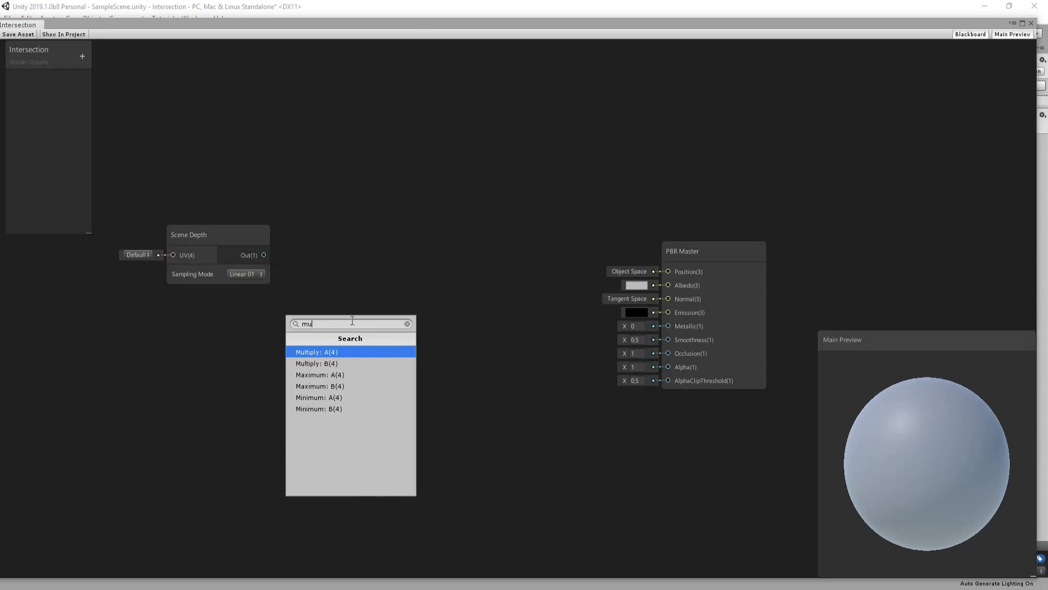
click(316, 352)
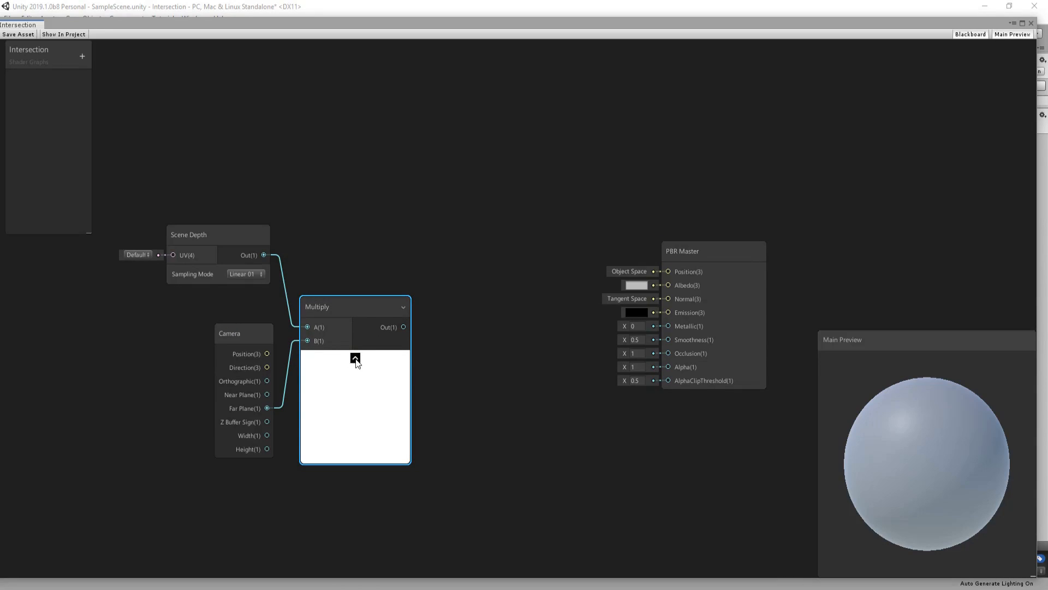
- Add a Screen Position node in Raw mode to the graph
right_click(354, 358)
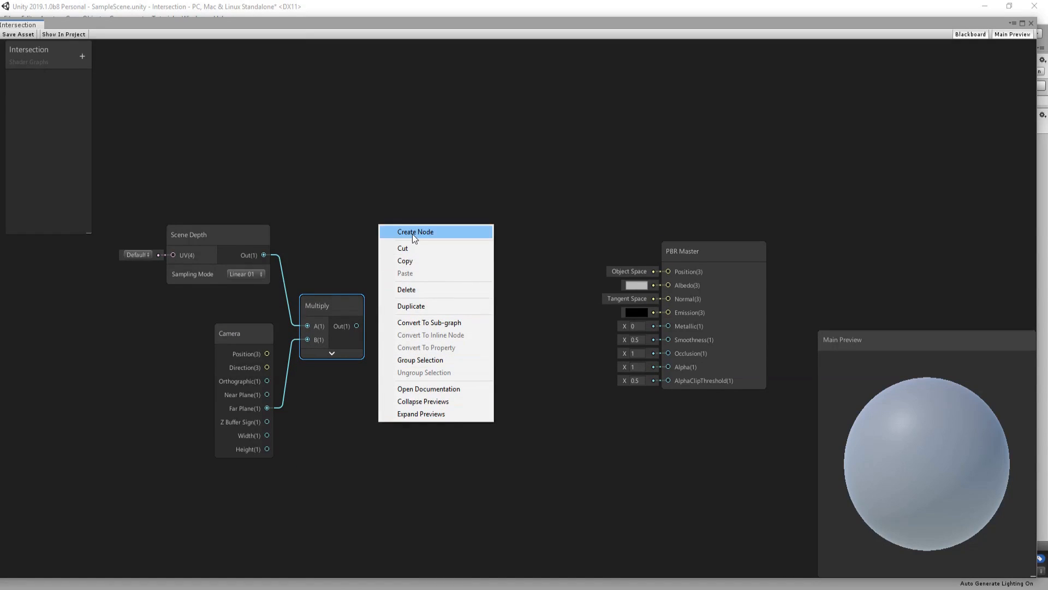
click(415, 231)
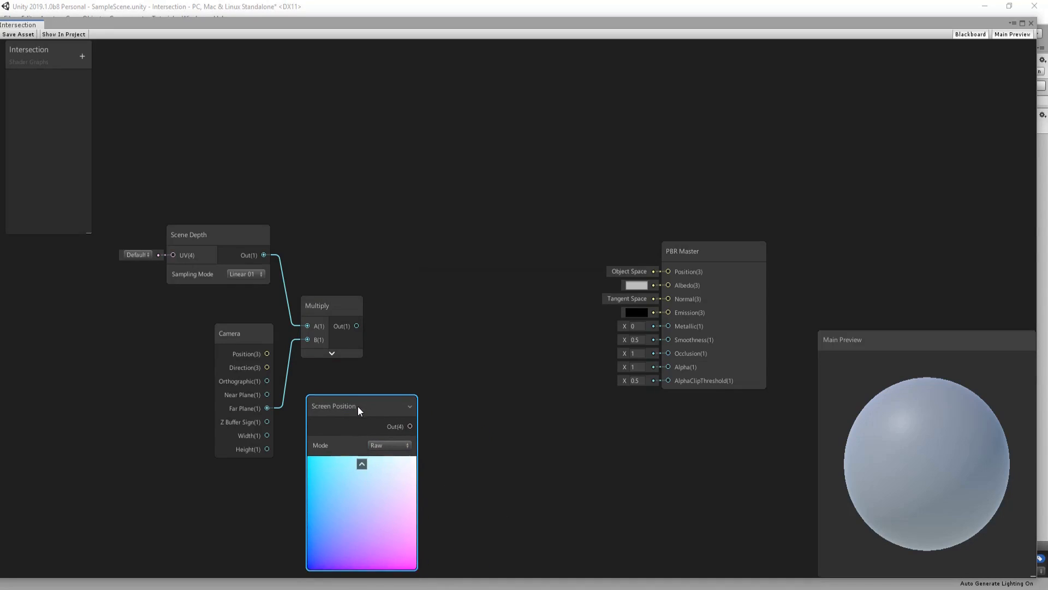
click(362, 463)
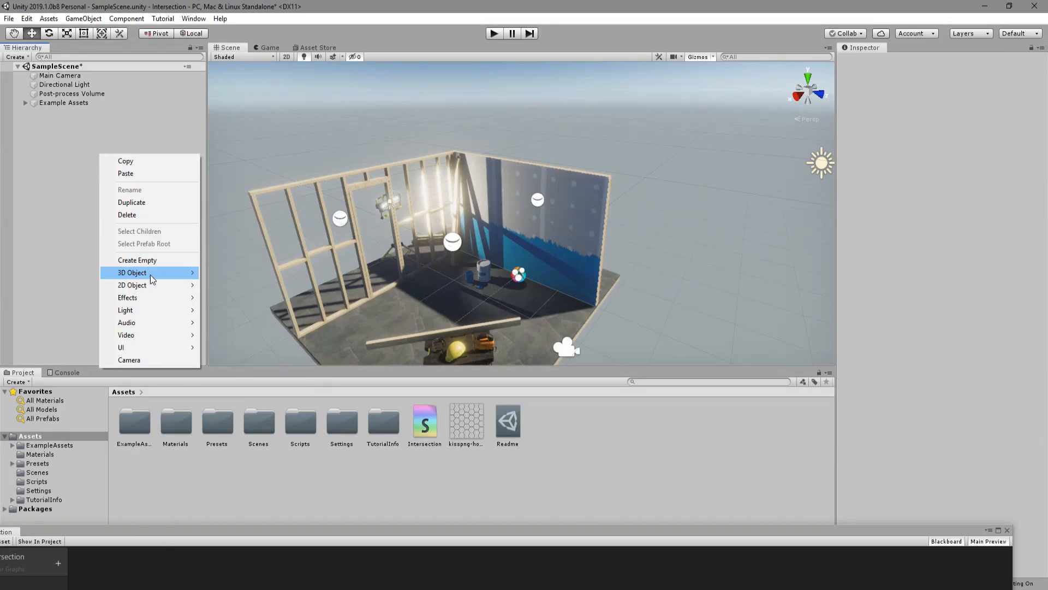
- Add a Plane and assign it a material created from the Intersection shader
click(132, 272)
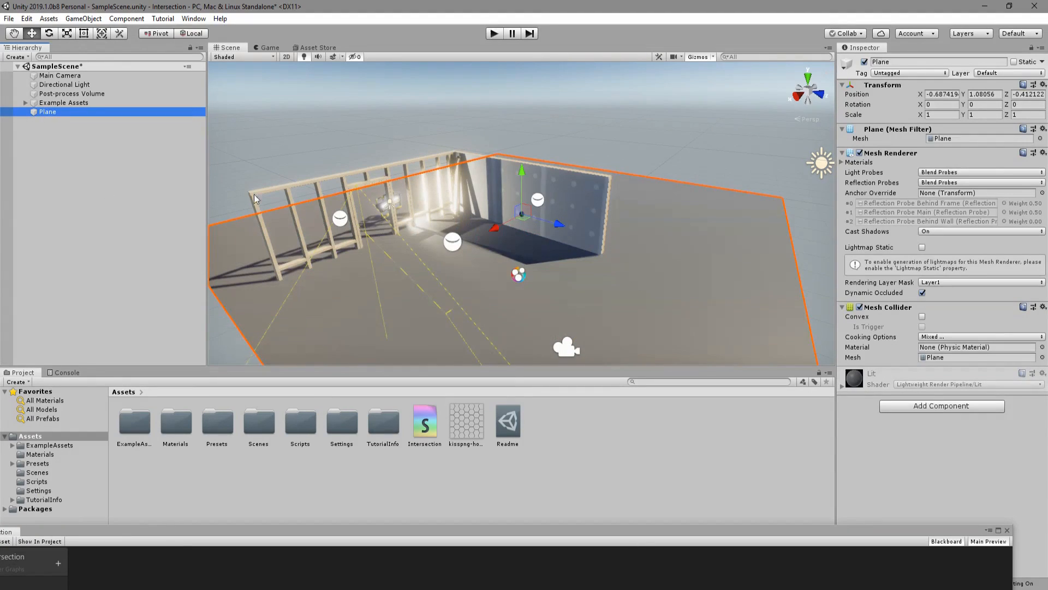
right_click(425, 421)
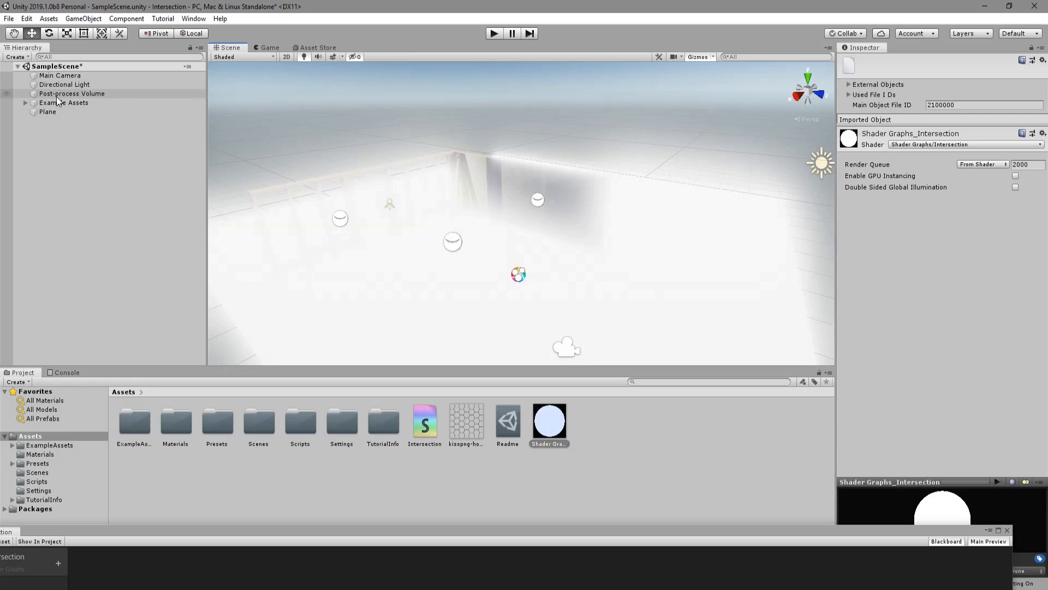
click(60, 75)
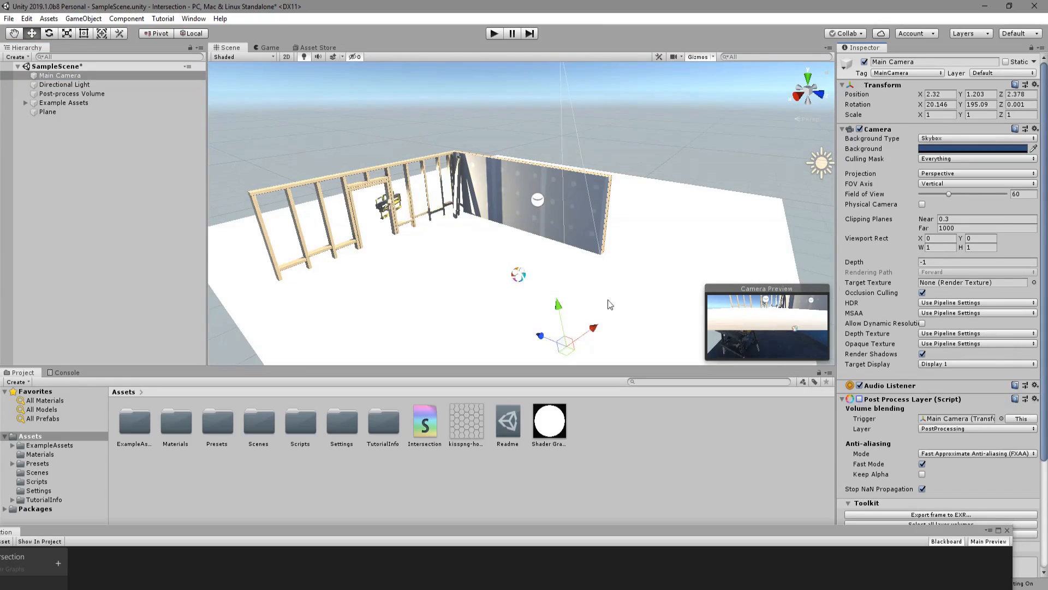
click(47, 112)
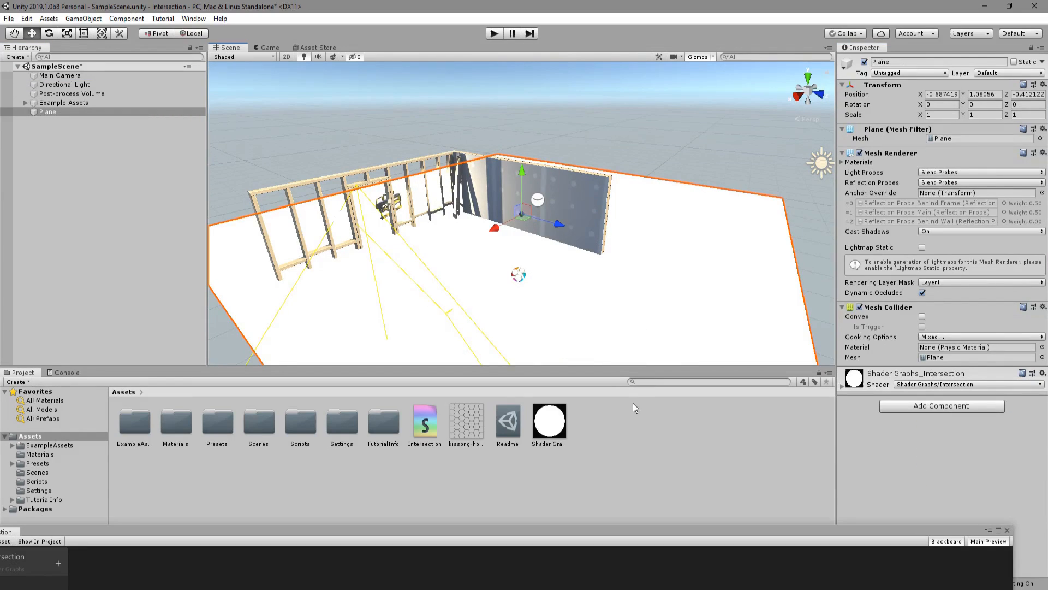
mouse_move(665, 327)
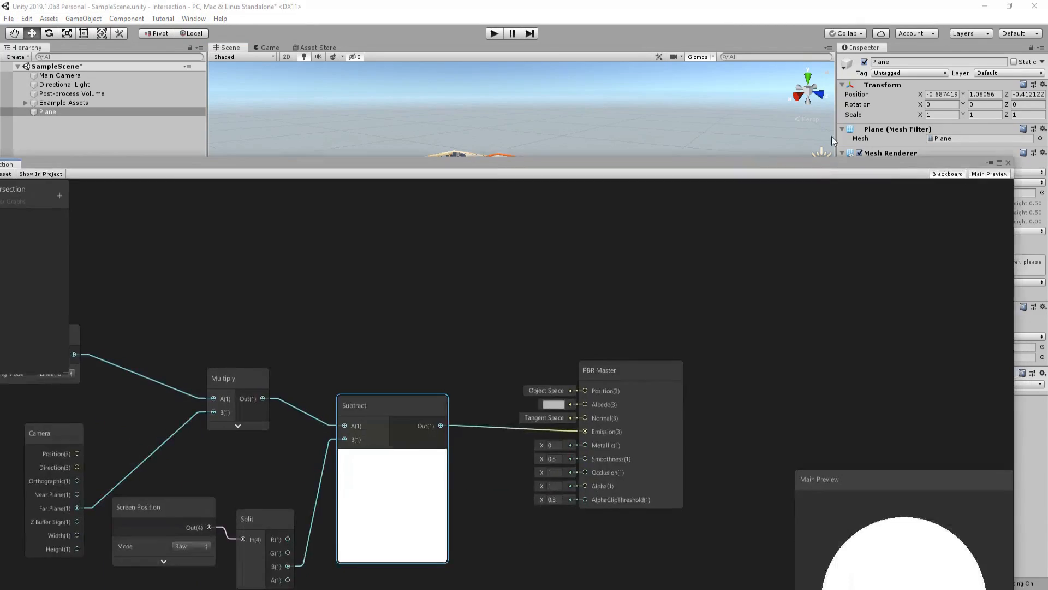
- Set the PBR Master surface to Transparent with alpha blending
click(698, 323)
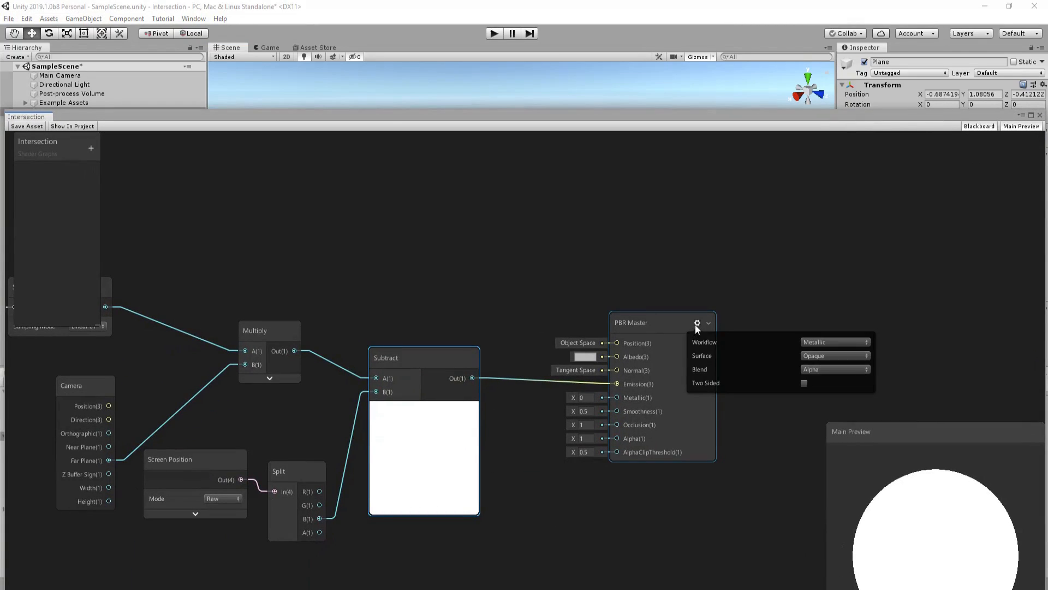
click(833, 354)
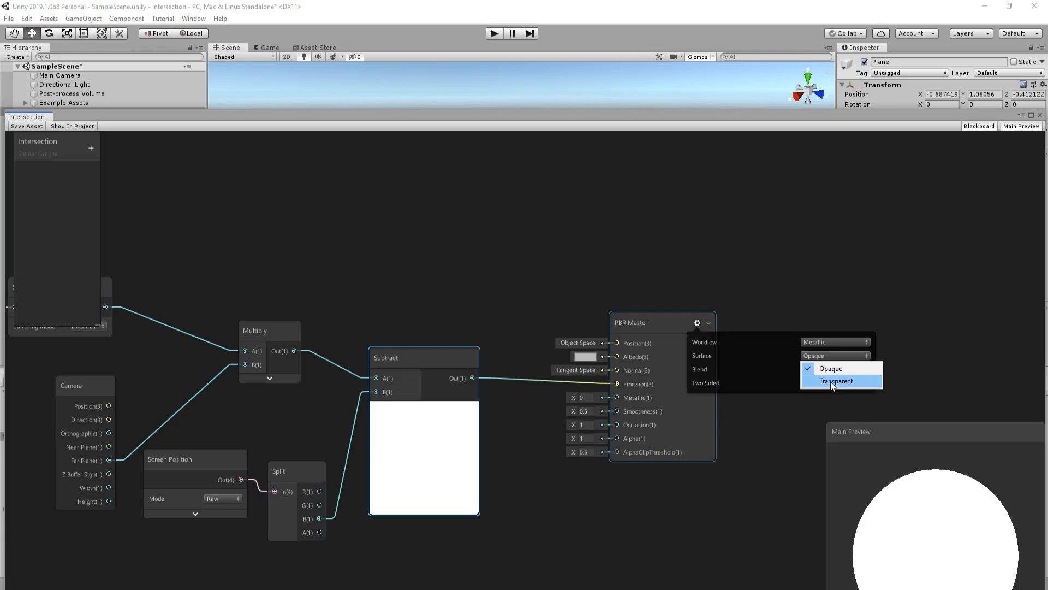
click(836, 380)
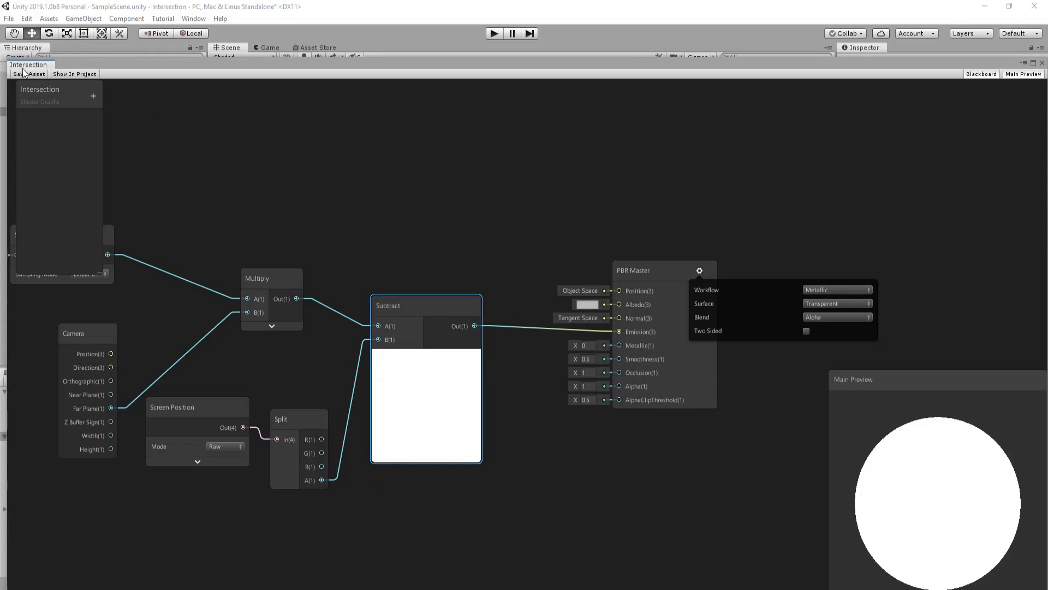
mouse_move(151, 69)
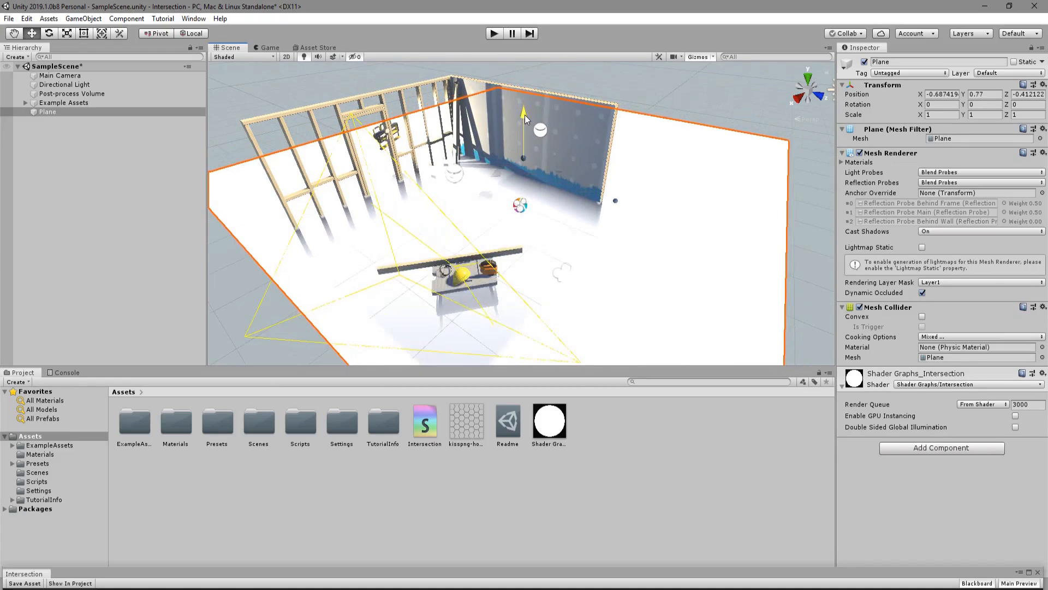
- Drag the plane down along Y so it sinks into the room's objects
drag(523, 112, 523, 127)
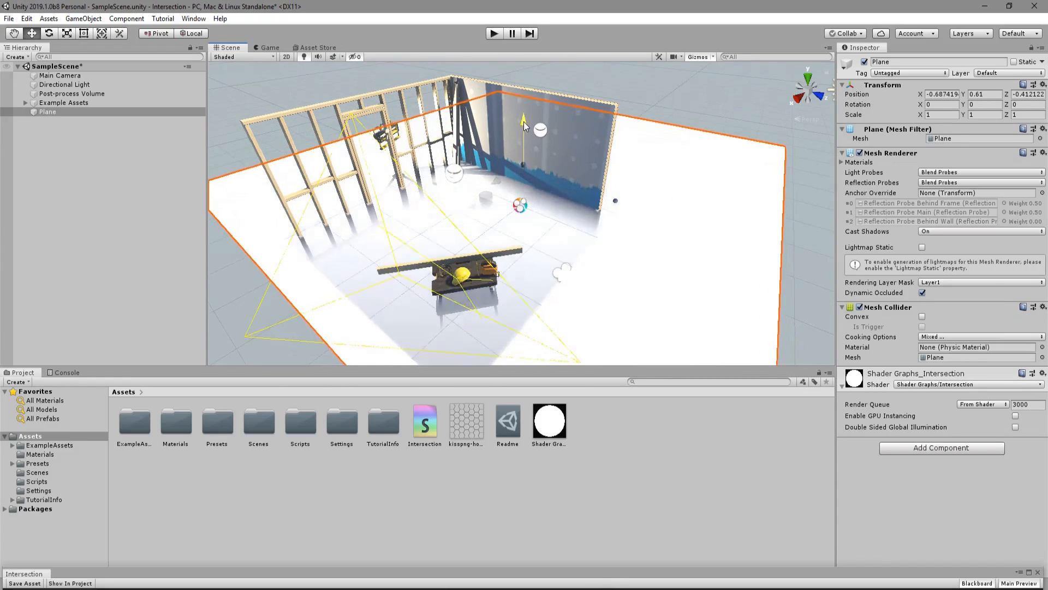
drag(523, 119, 523, 137)
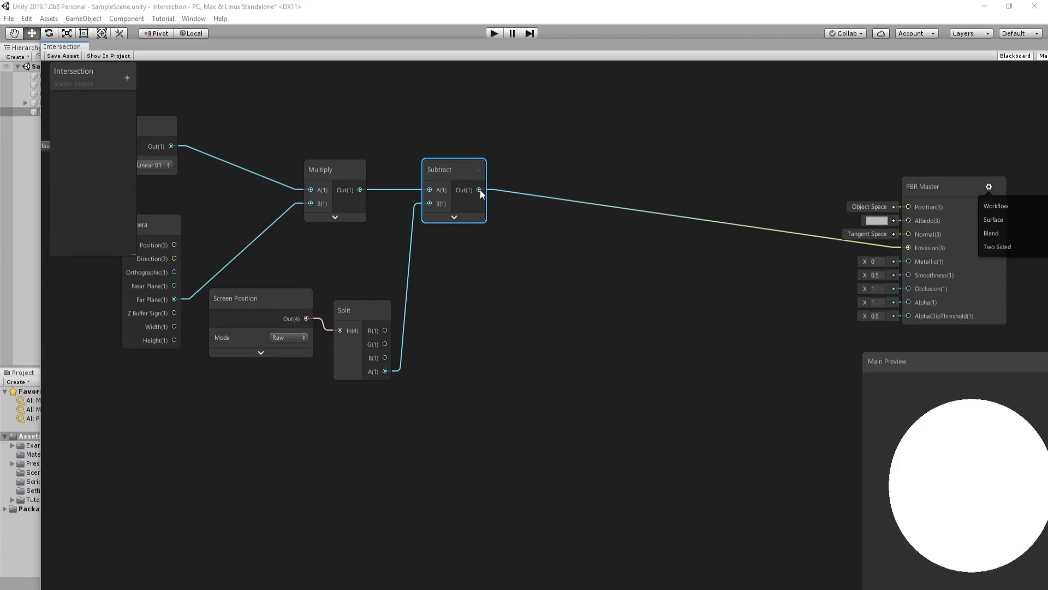
- Invert the depth difference with One Minus and multiply it by a new Multy Vector1 property
click(479, 190)
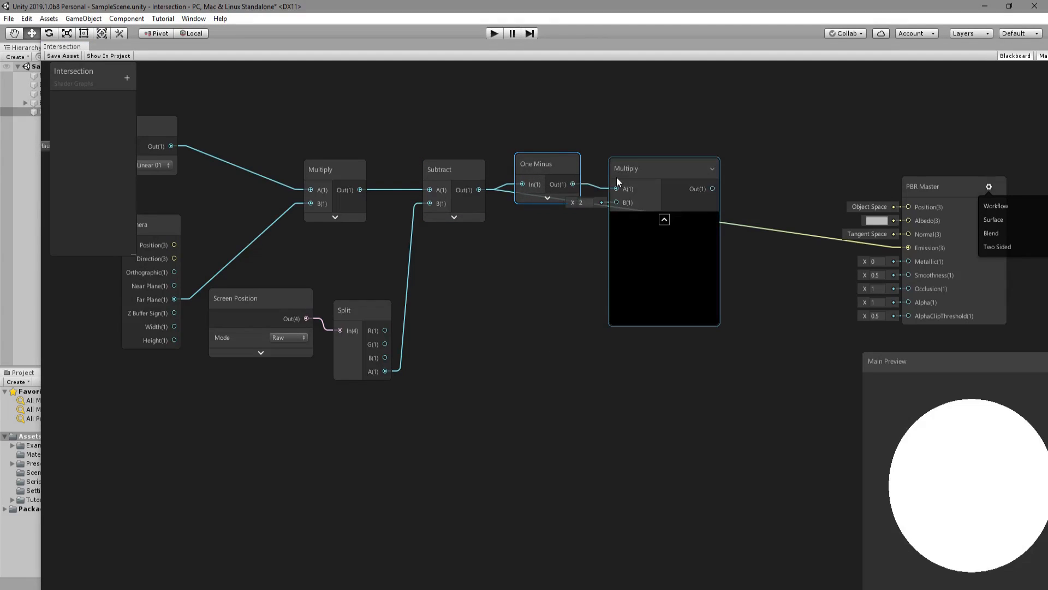
click(126, 78)
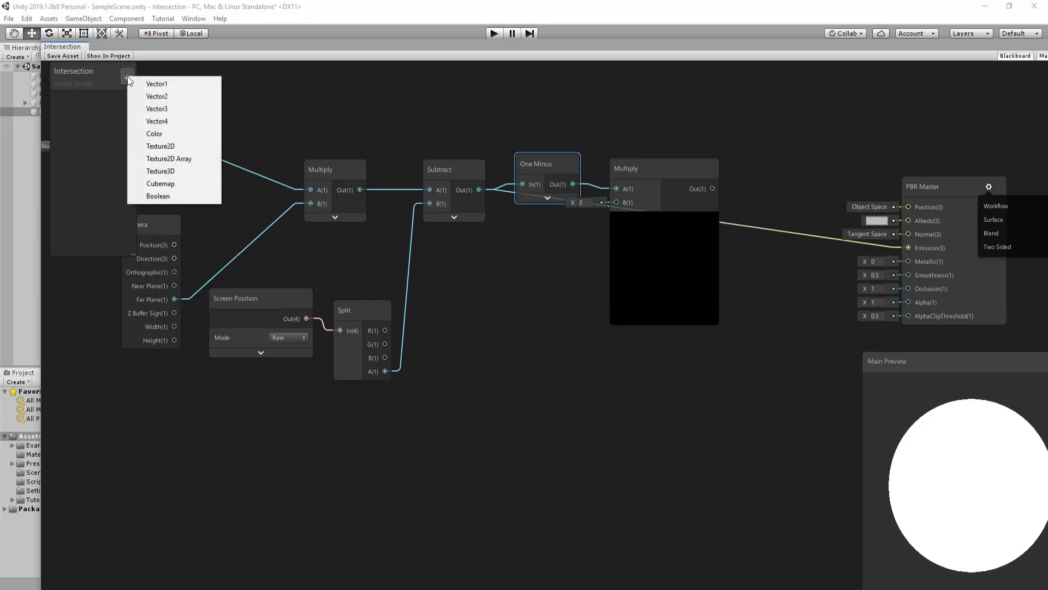
click(156, 84)
text(Multy)
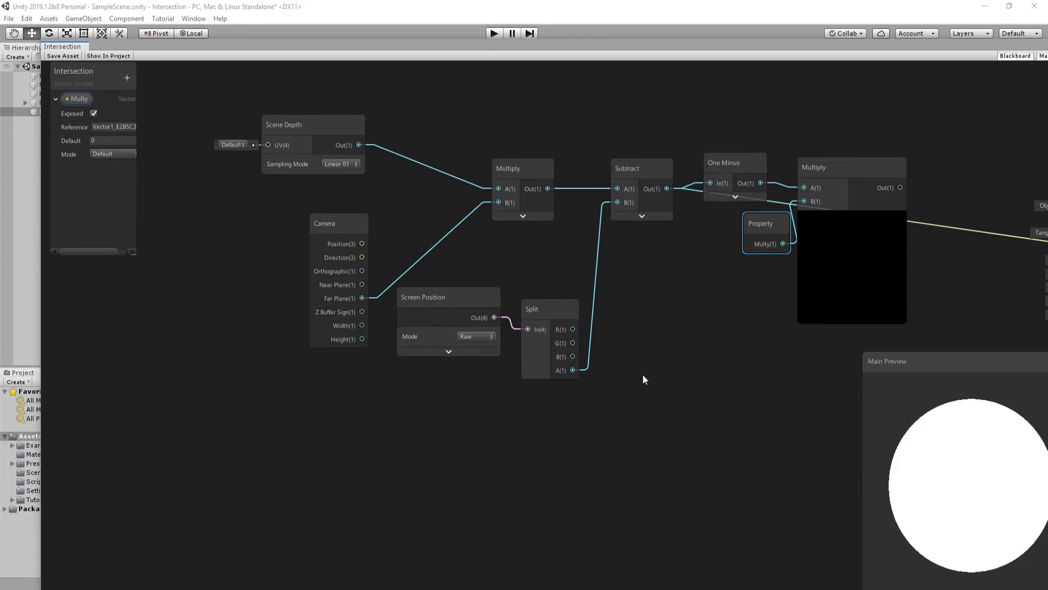
- Add an Offset Vector1 property and connect the Multiply result to Emission
click(127, 78)
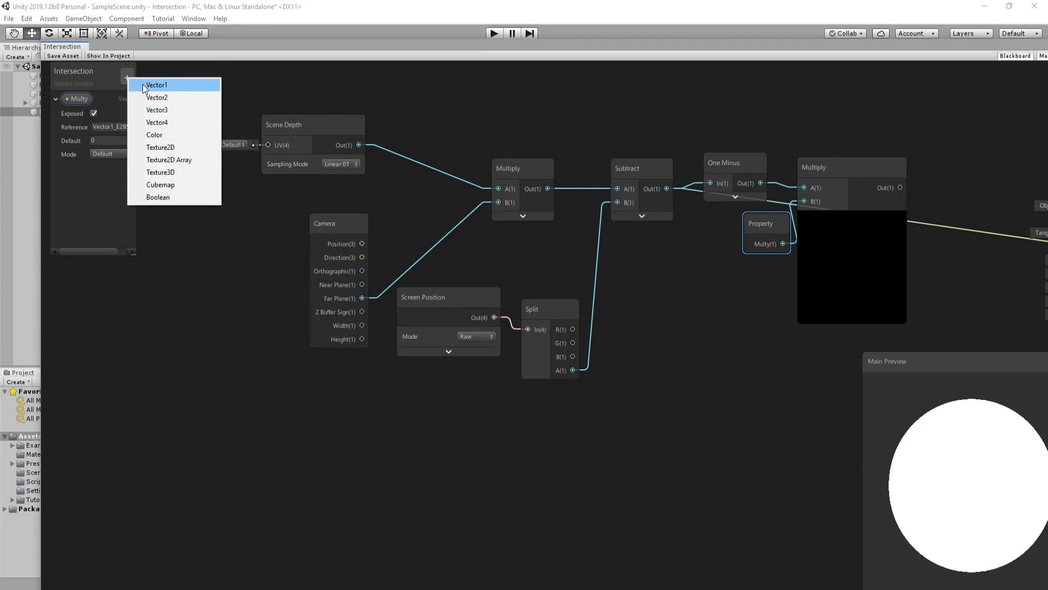
click(156, 85)
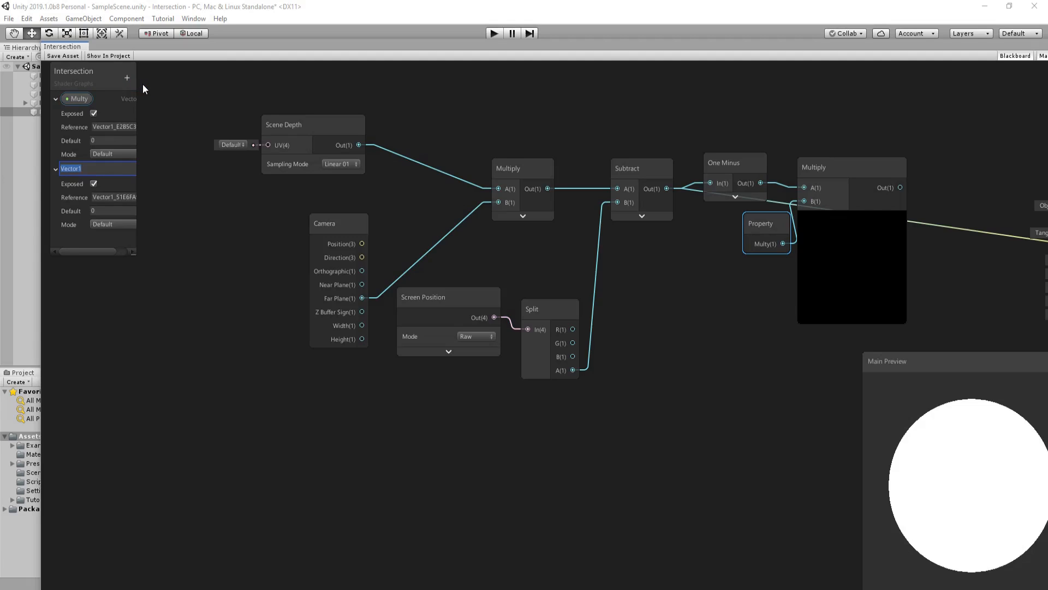
text(Offset)
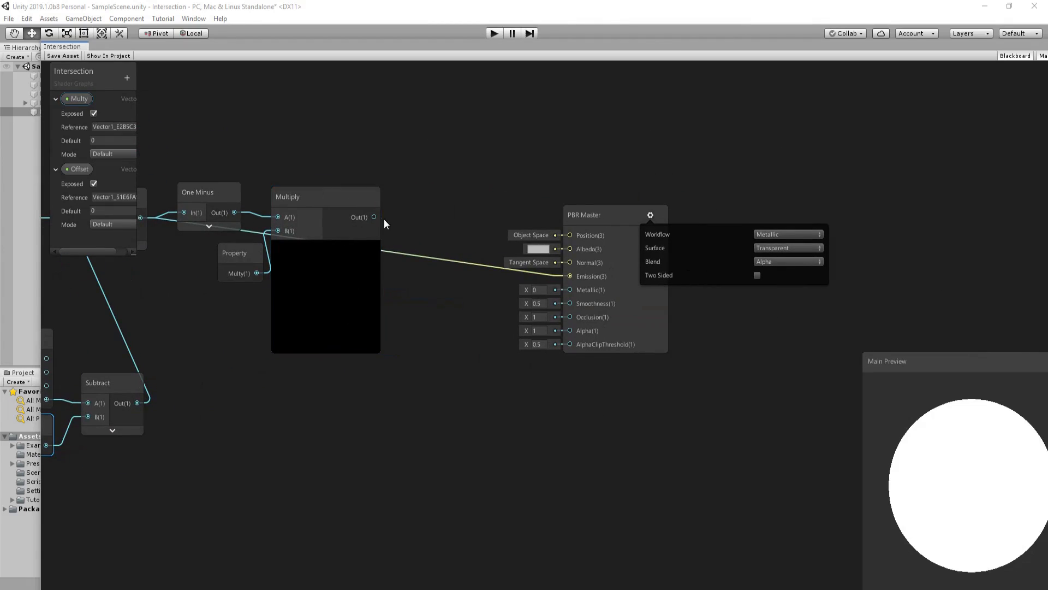
drag(374, 216, 570, 275)
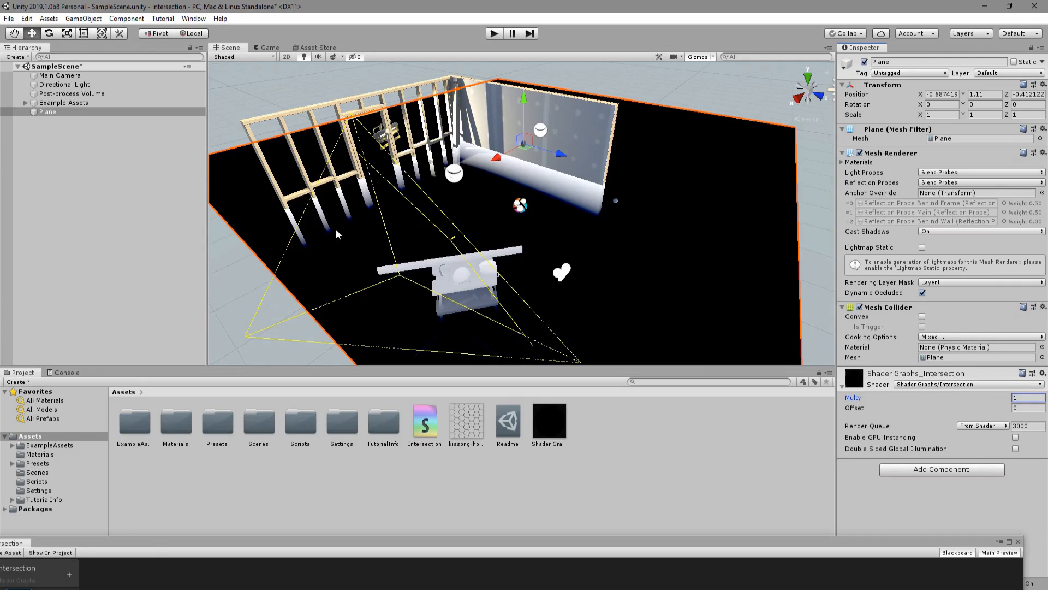
mouse_move(636, 272)
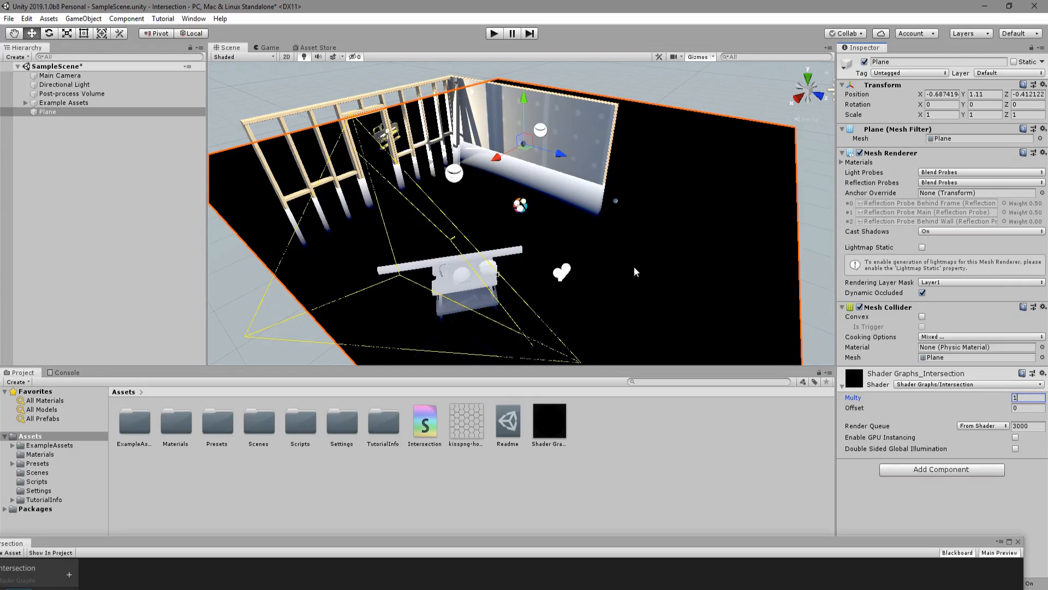
mouse_move(985, 397)
text(0.88)
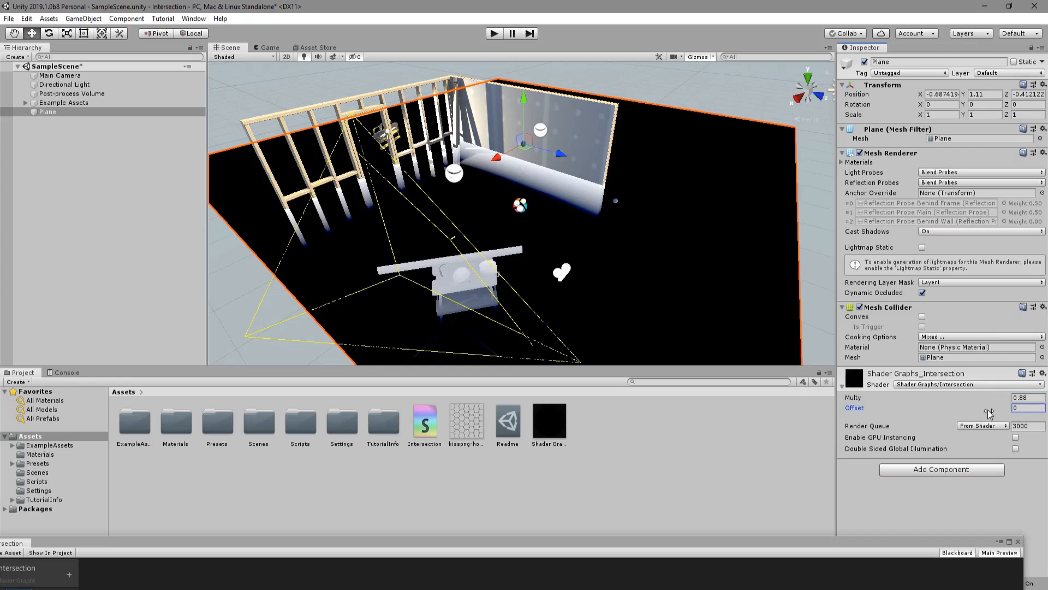
- Tune the plane material's Multy to about 0.88 and Offset to about 0.63
text(-0.16)
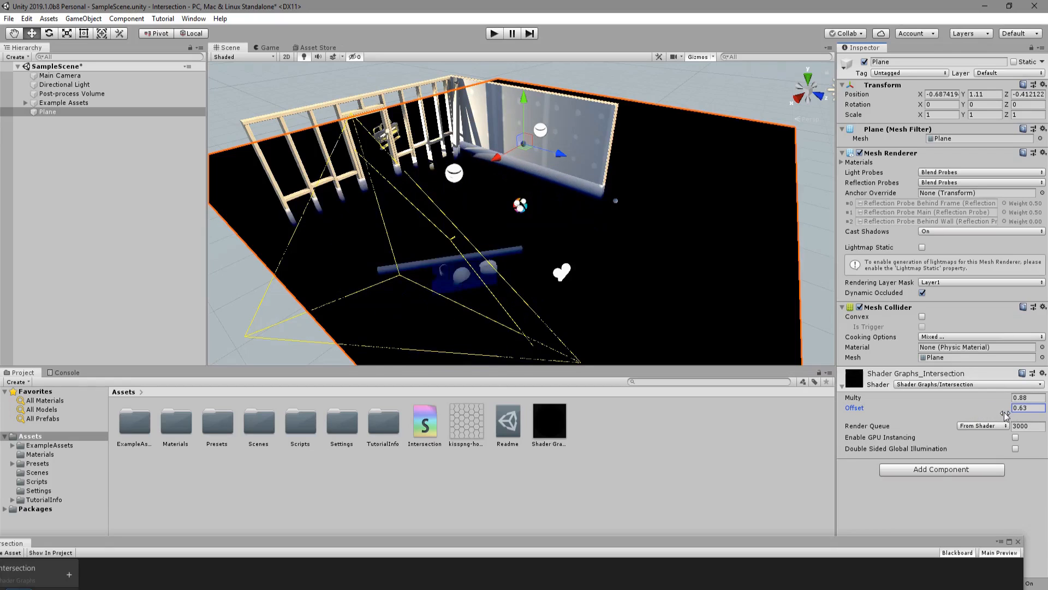
drag(1002, 407, 1003, 418)
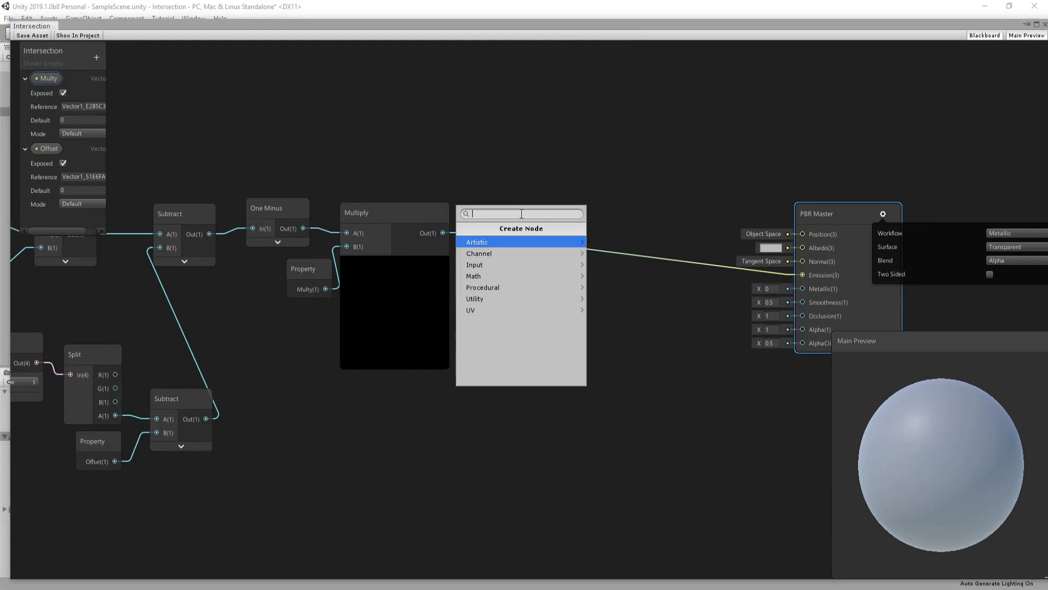
- Add a Smoothstep node (edges 0 and 1) fed from the Multiply output toward the master node
text(smo)
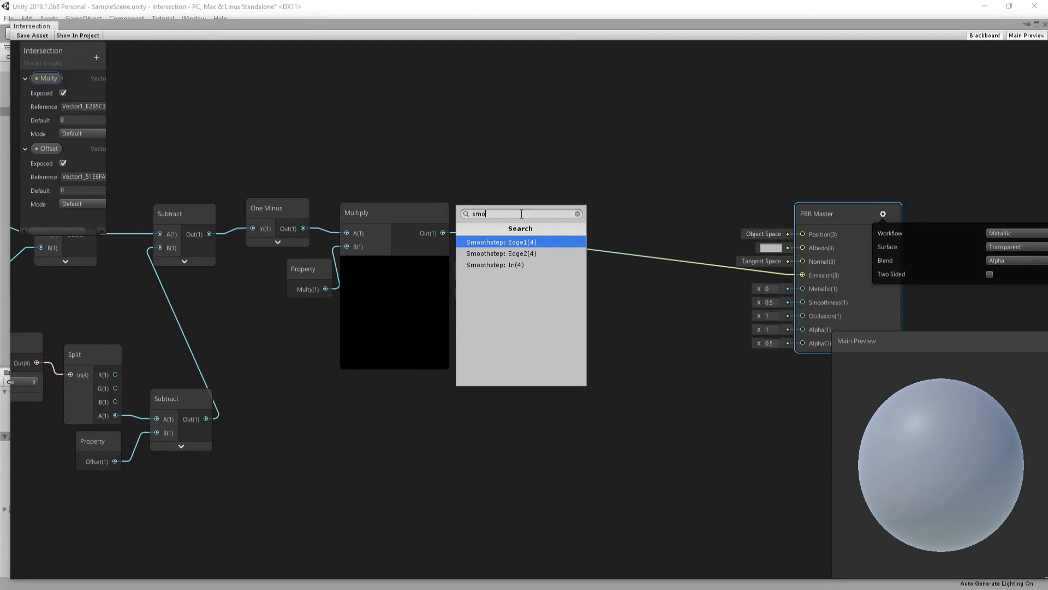
click(500, 242)
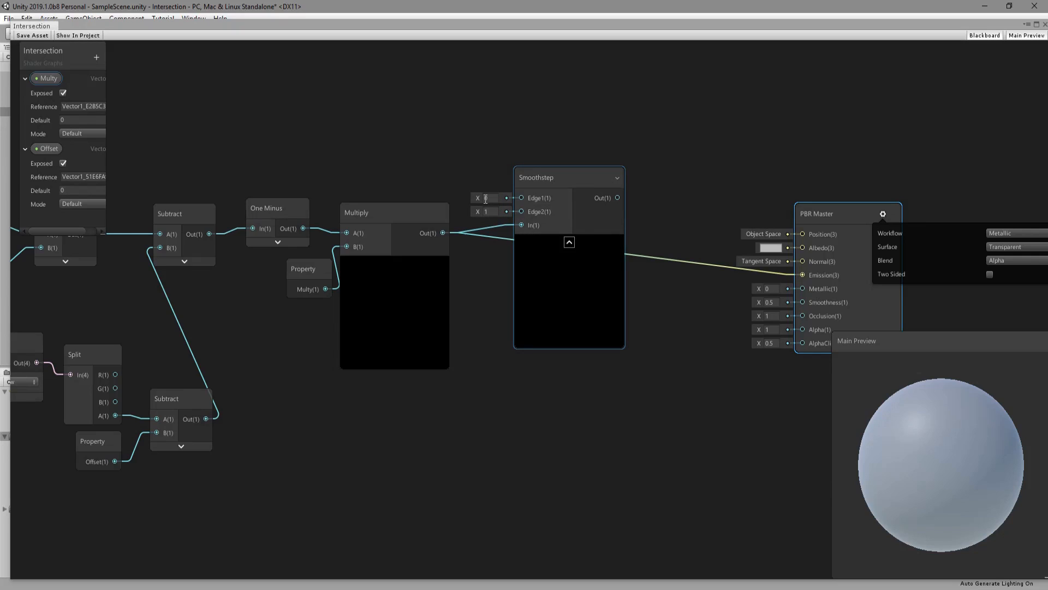
drag(568, 177, 582, 194)
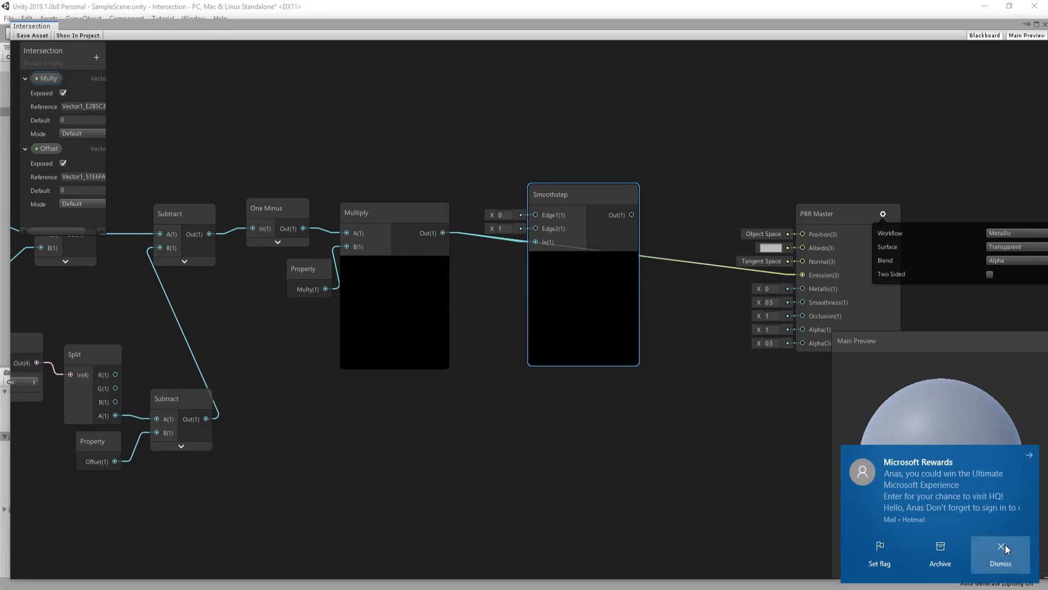
click(1000, 554)
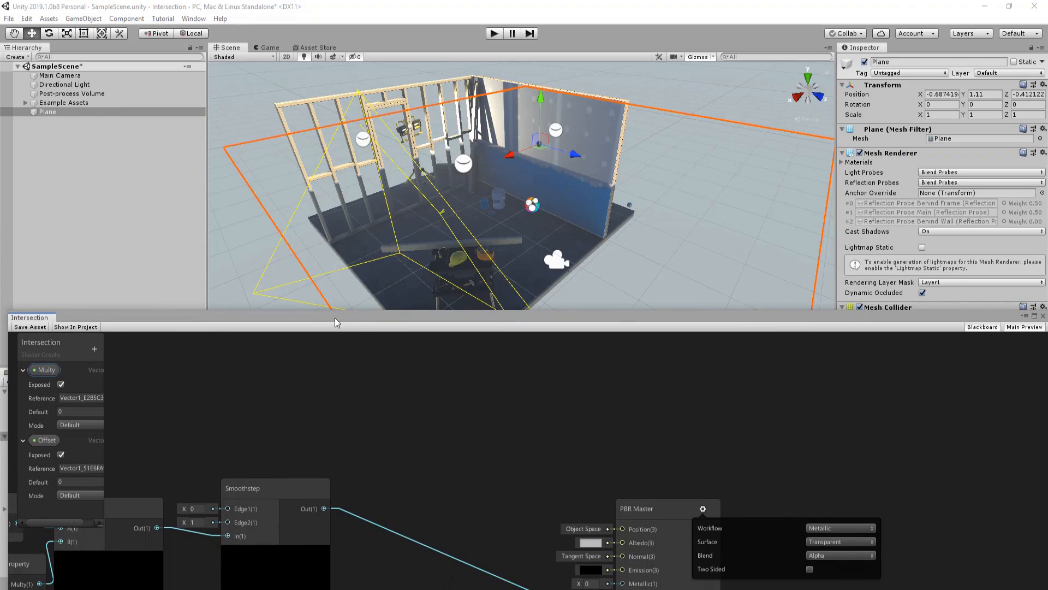
mouse_move(549, 325)
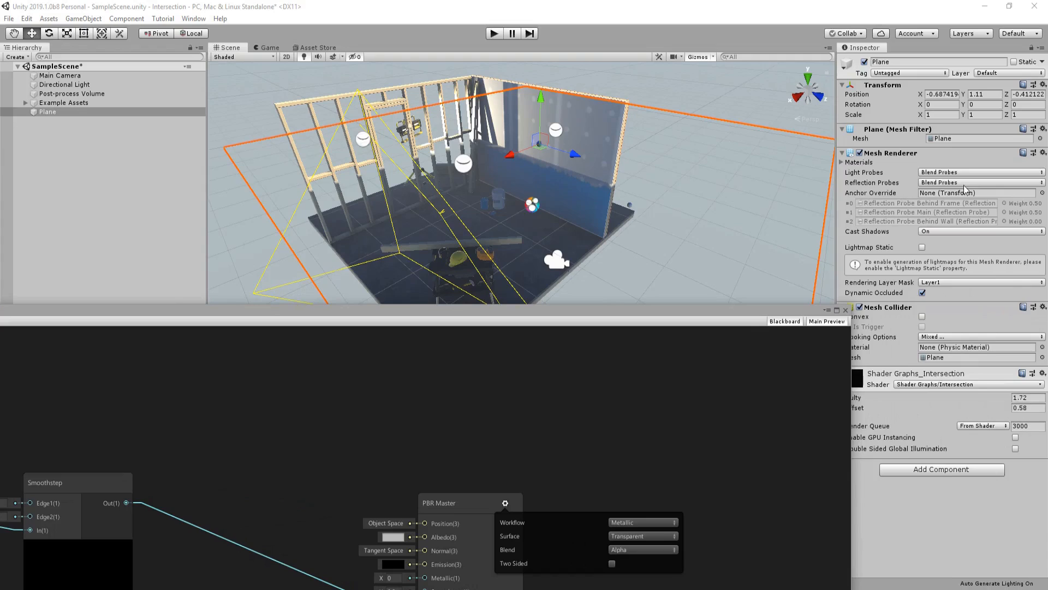
- Adjust the emission colour so the plane's intersections glow red
click(980, 231)
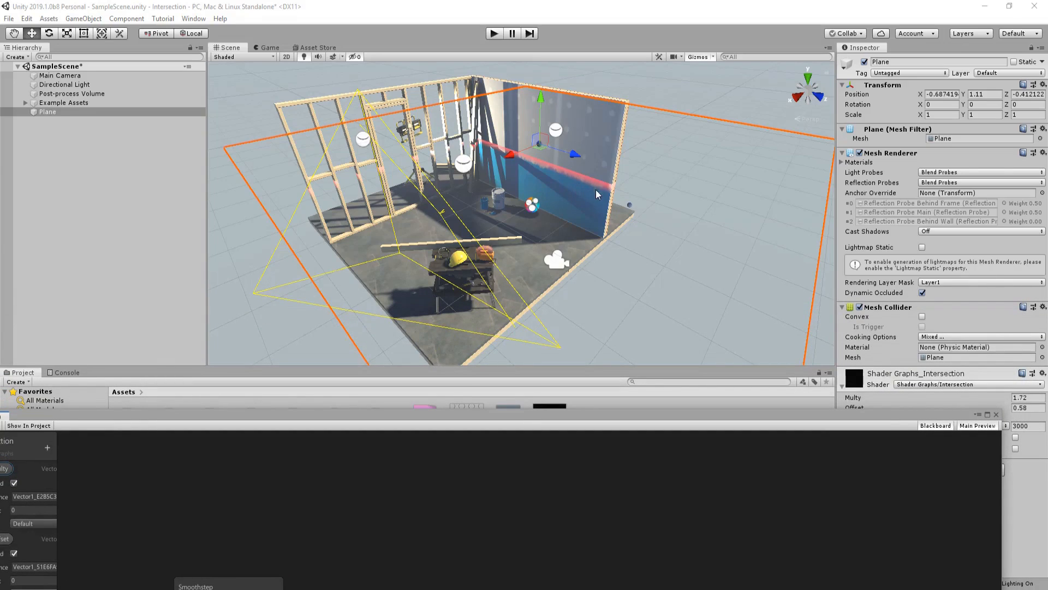
mouse_move(906, 438)
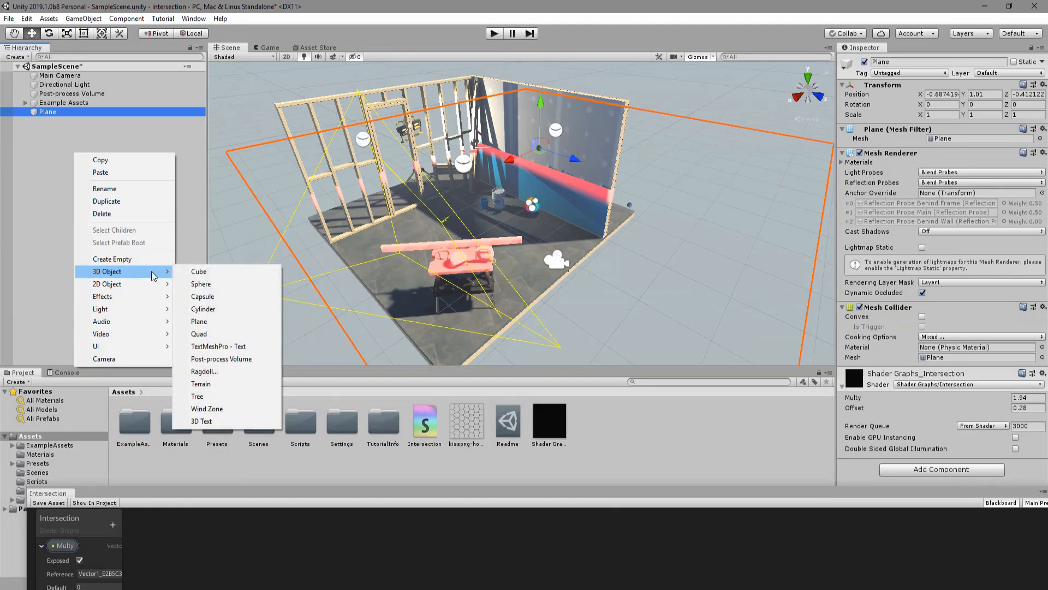
- Add a sphere, reset its transform, move it into the room and view its red intersection arc
click(200, 284)
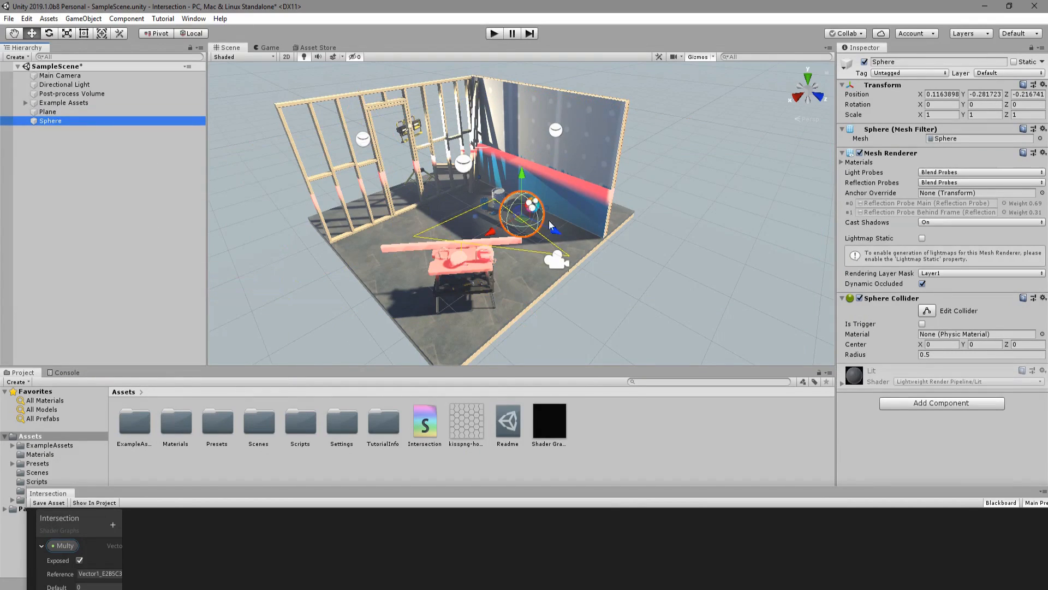
right_click(882, 84)
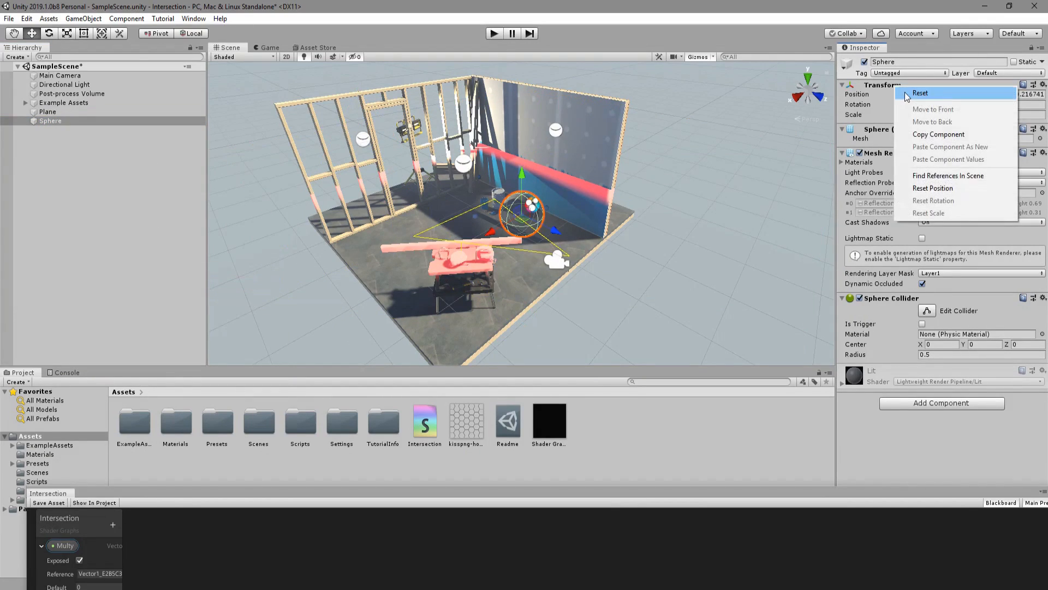
click(920, 93)
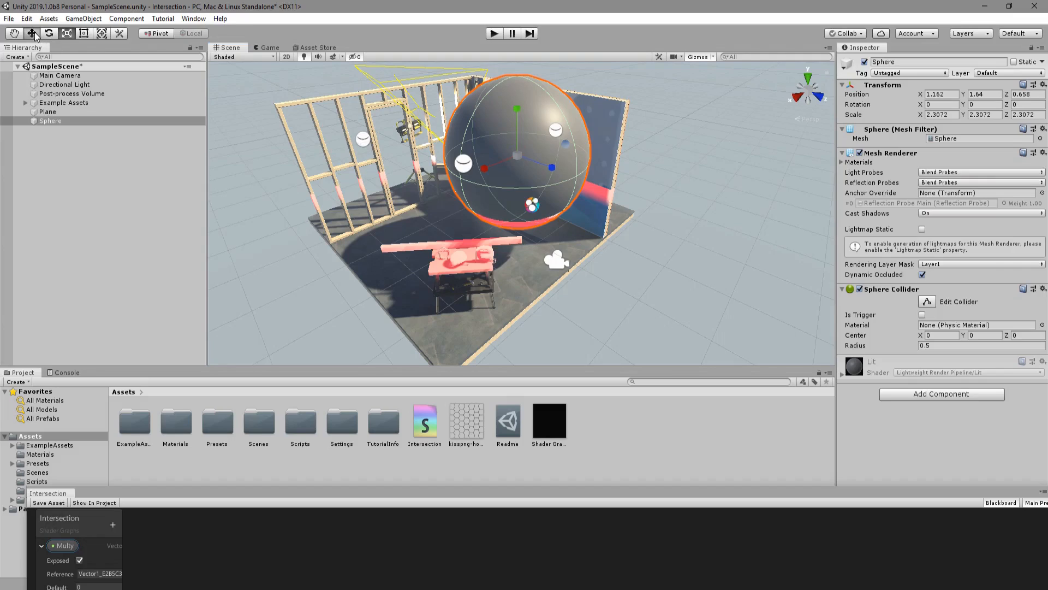
drag(514, 107, 515, 157)
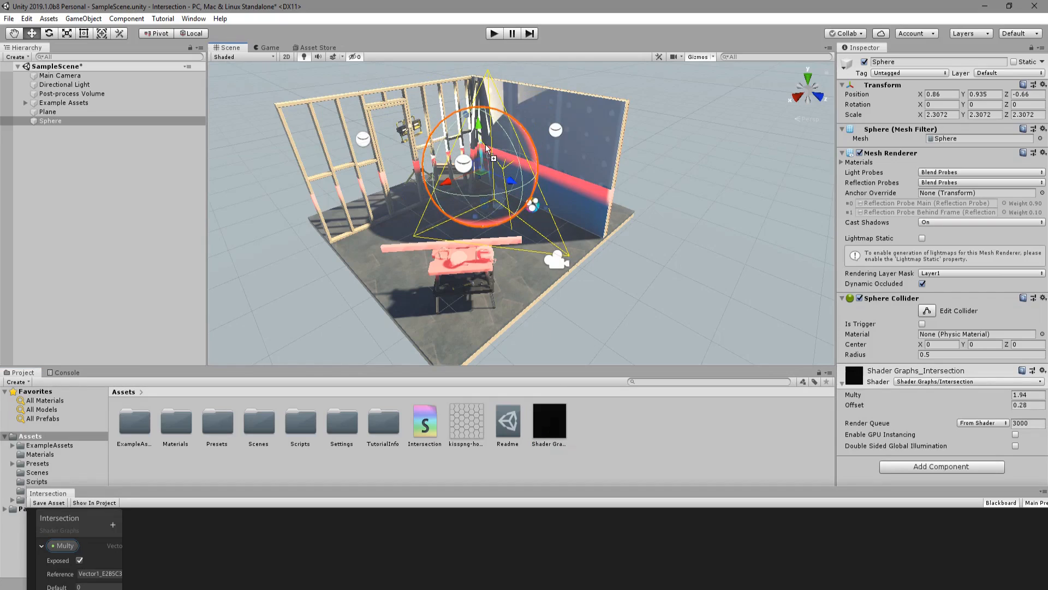
click(47, 112)
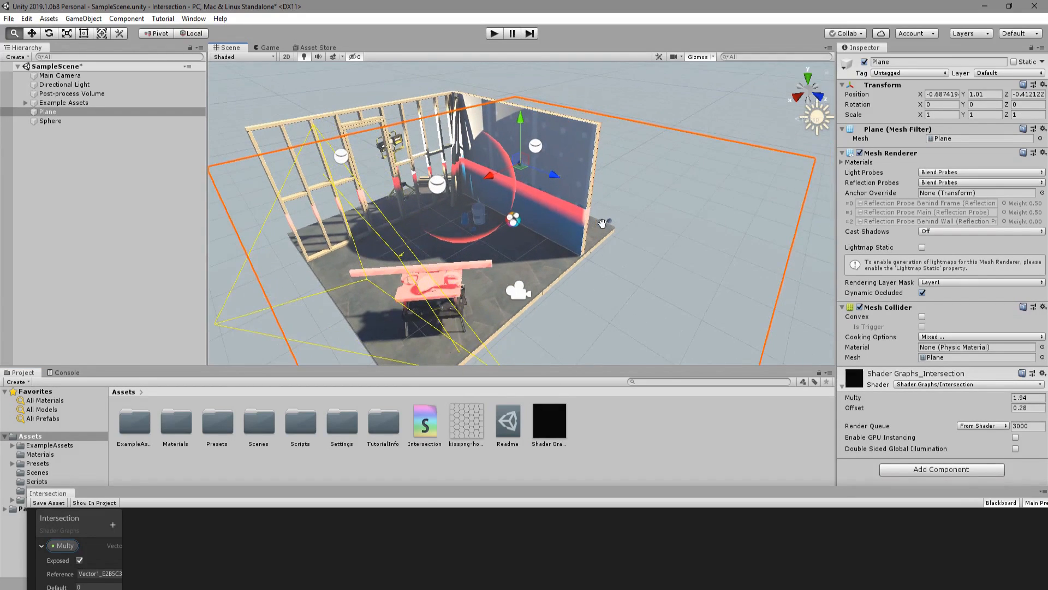
drag(602, 223, 495, 213)
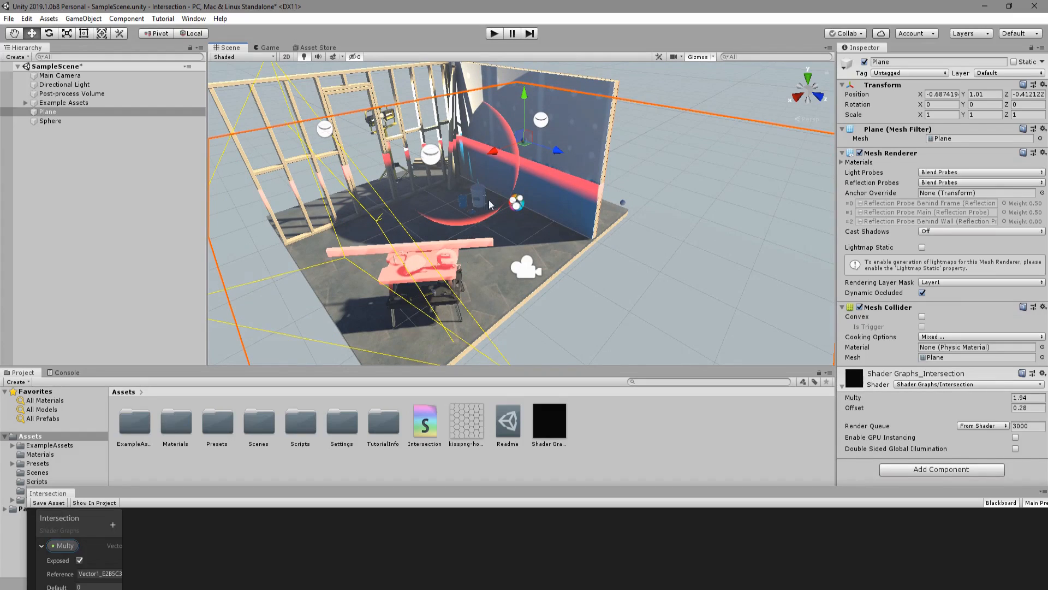
mouse_move(477, 214)
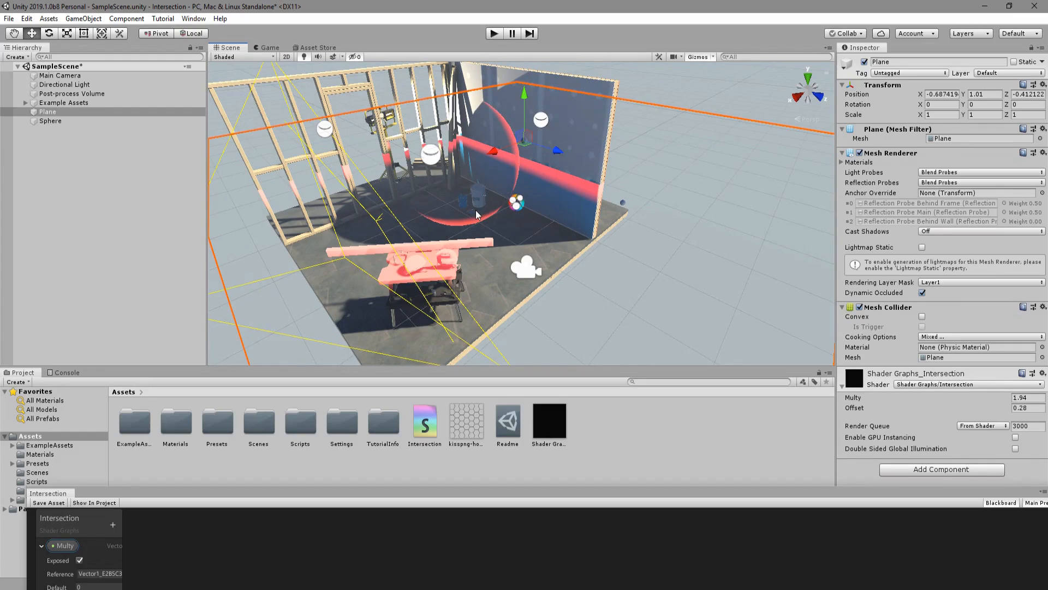
mouse_move(410, 111)
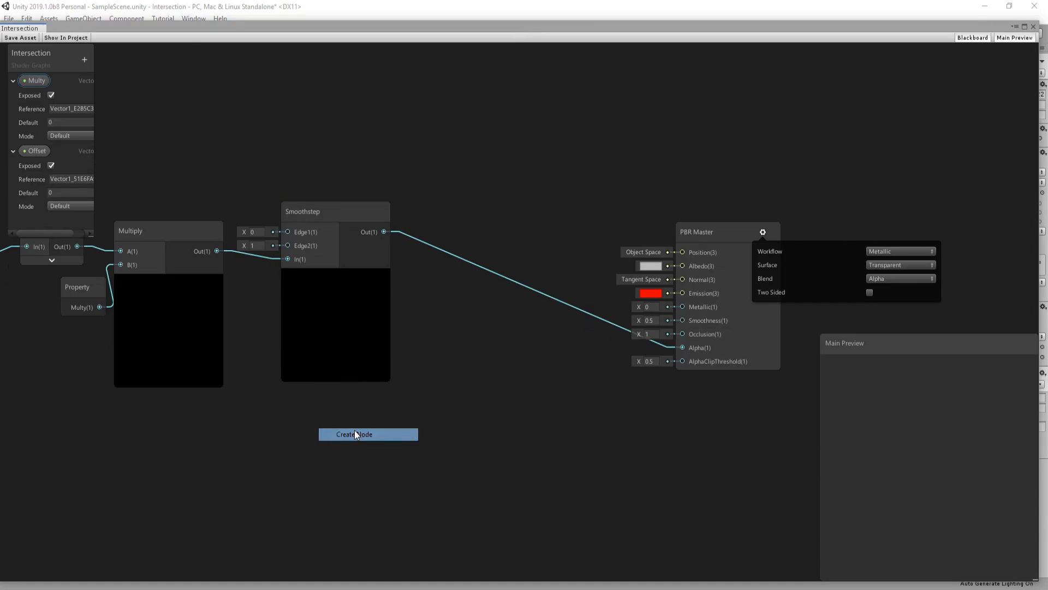
- Add a Fresnel Effect node and a new Vector1 property named 'Fresnel Power' for its Power
click(354, 433)
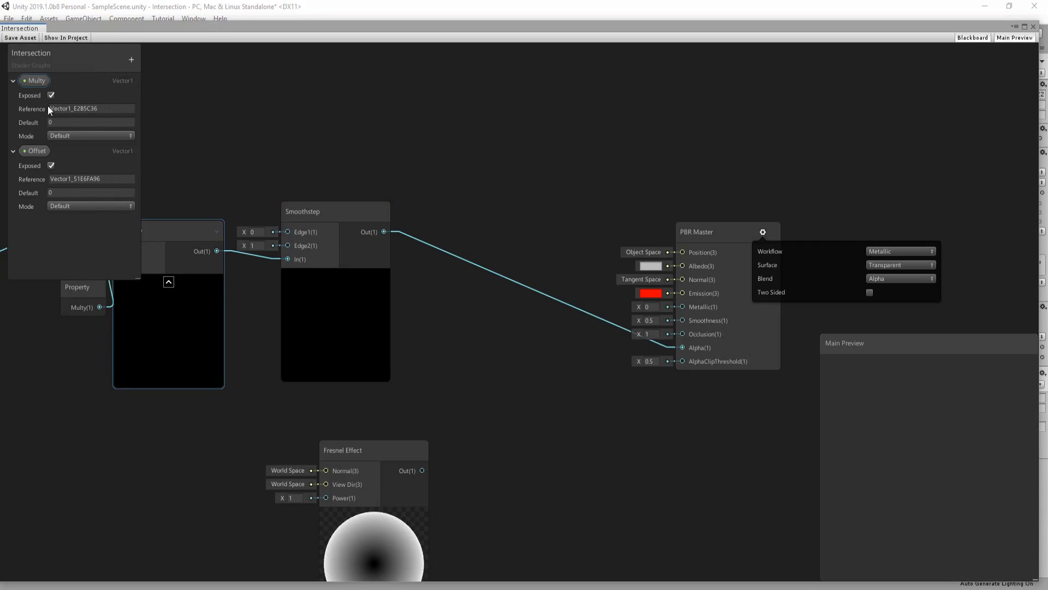
click(13, 80)
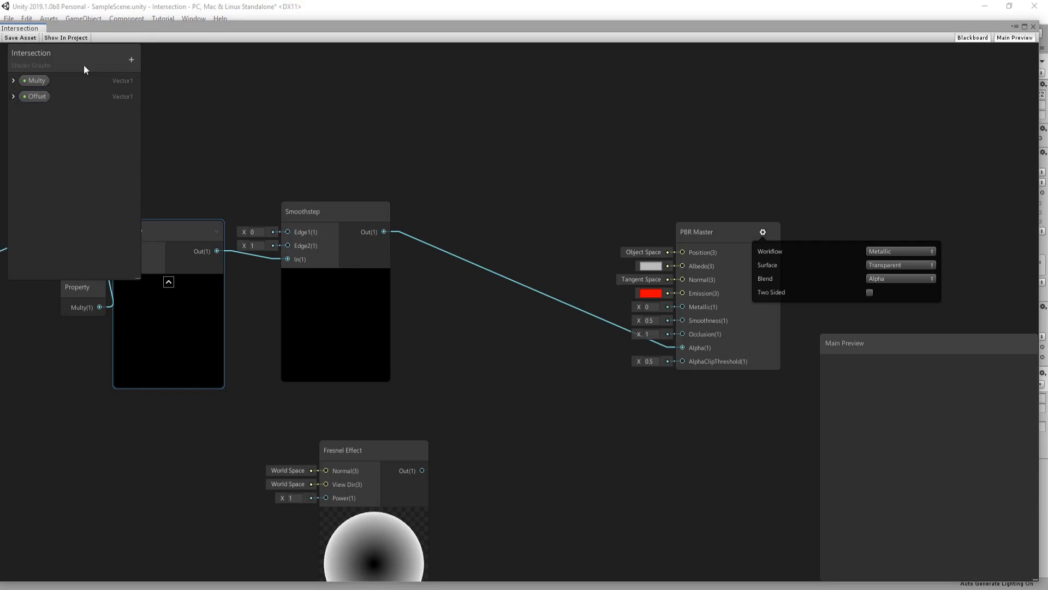
click(131, 59)
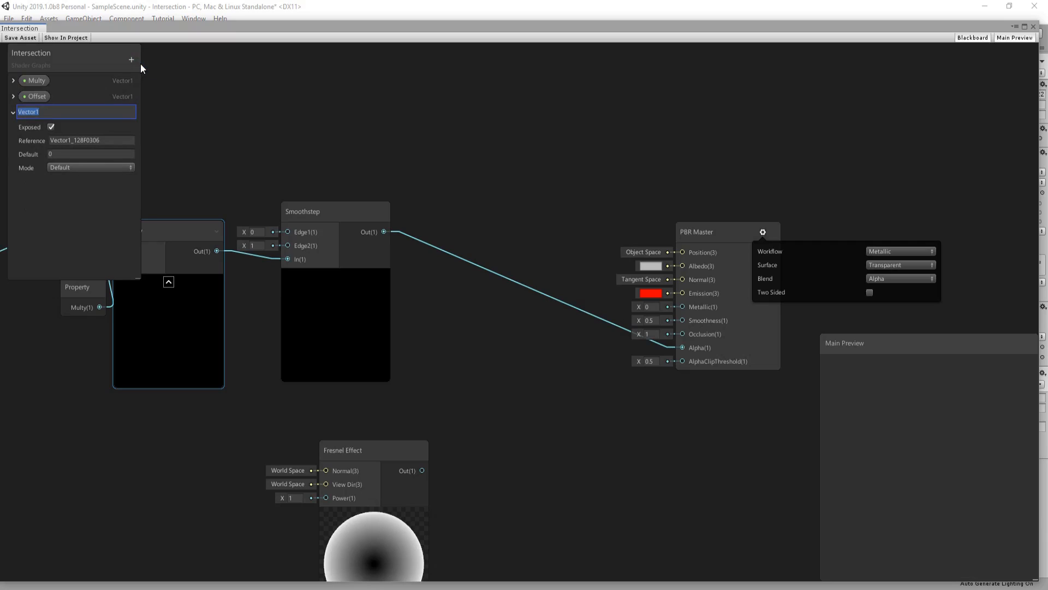
text(Fresnel Power)
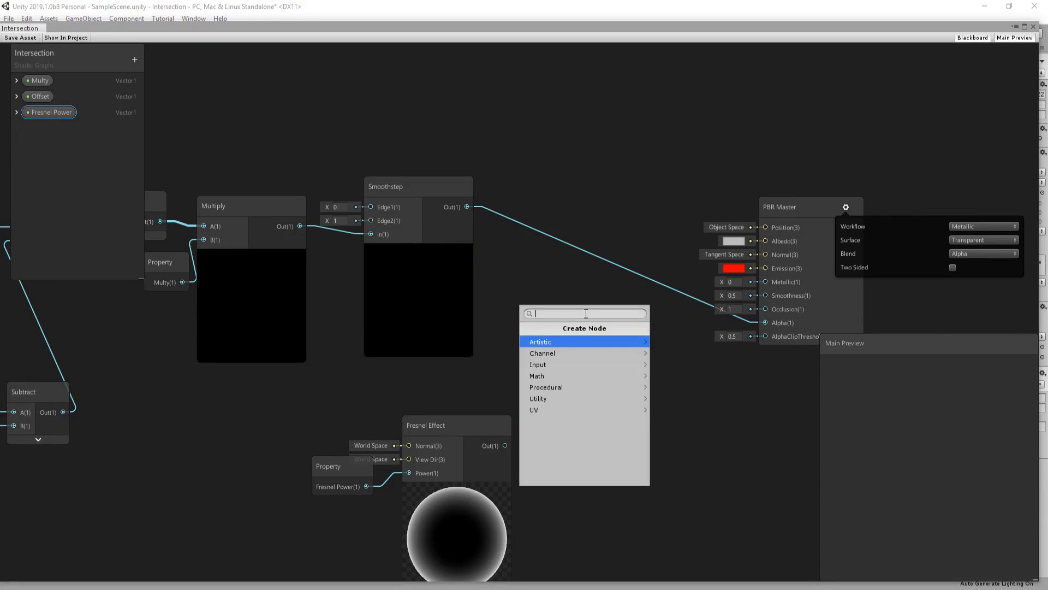
- Combine the Smoothstep and Fresnel outputs in a Maximum node wired to the master Alpha
click(586, 318)
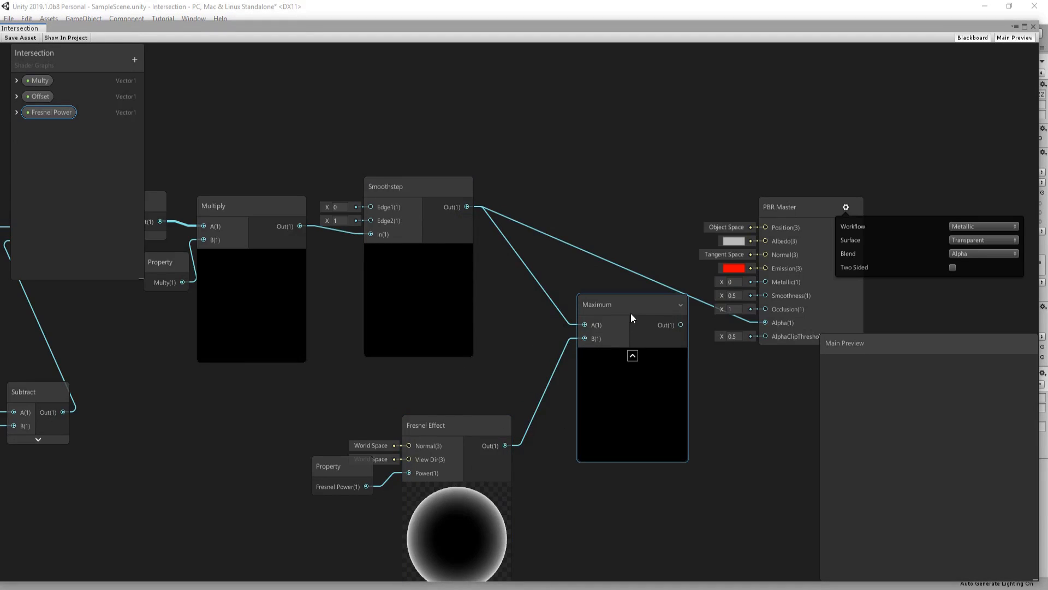
drag(632, 305, 609, 311)
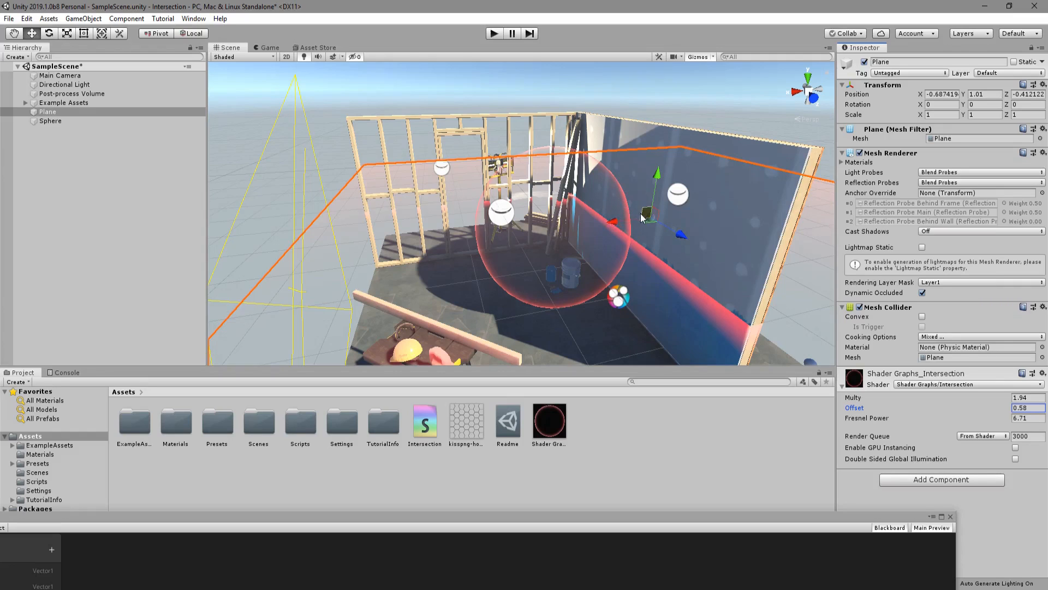
- Set the material's Offset to 0.58 and Fresnel Power to 6.71, checking the plane and sphere
click(51, 121)
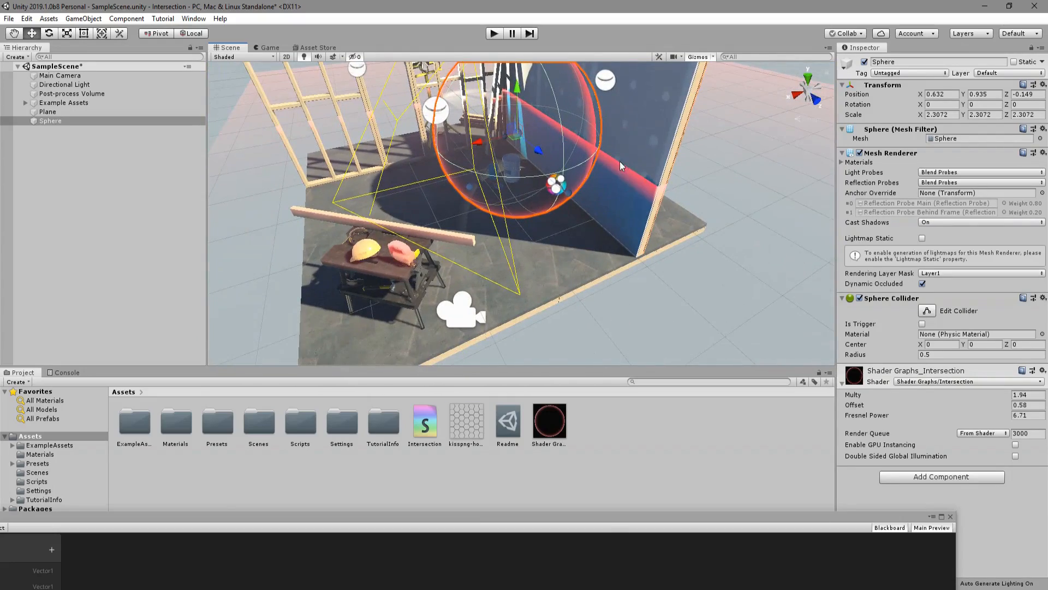
click(47, 111)
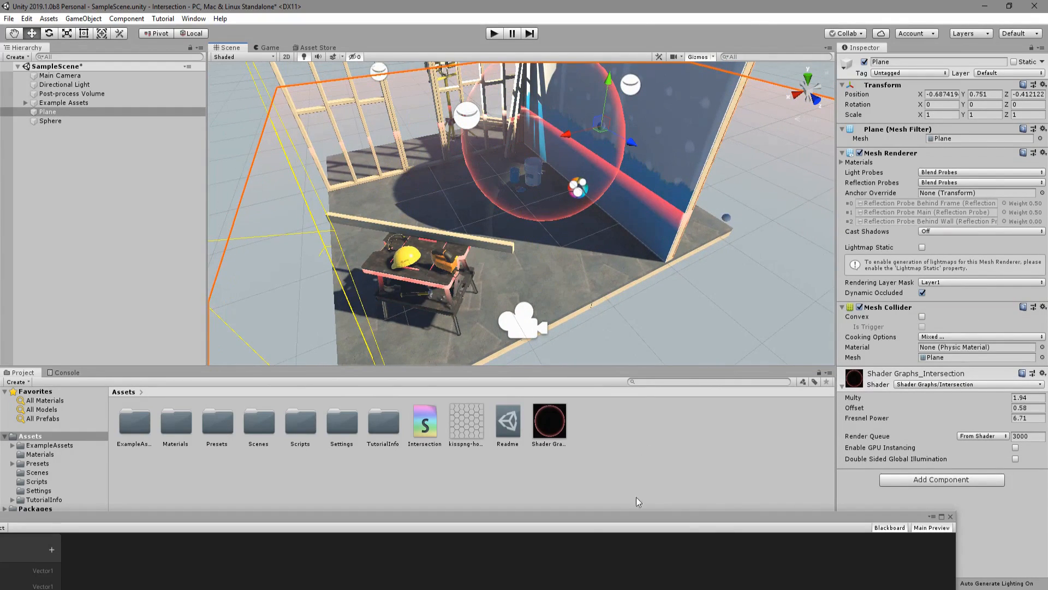
click(466, 422)
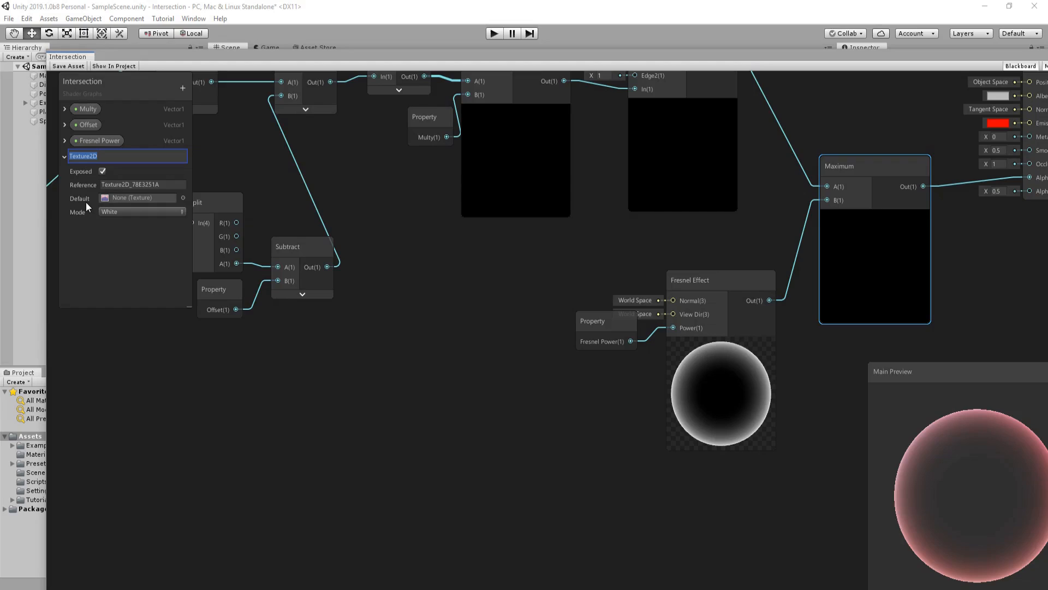
- Create an exposed Texture2D property 'Pattern' and sample it with a Sample Texture 2D node
text(Pattern)
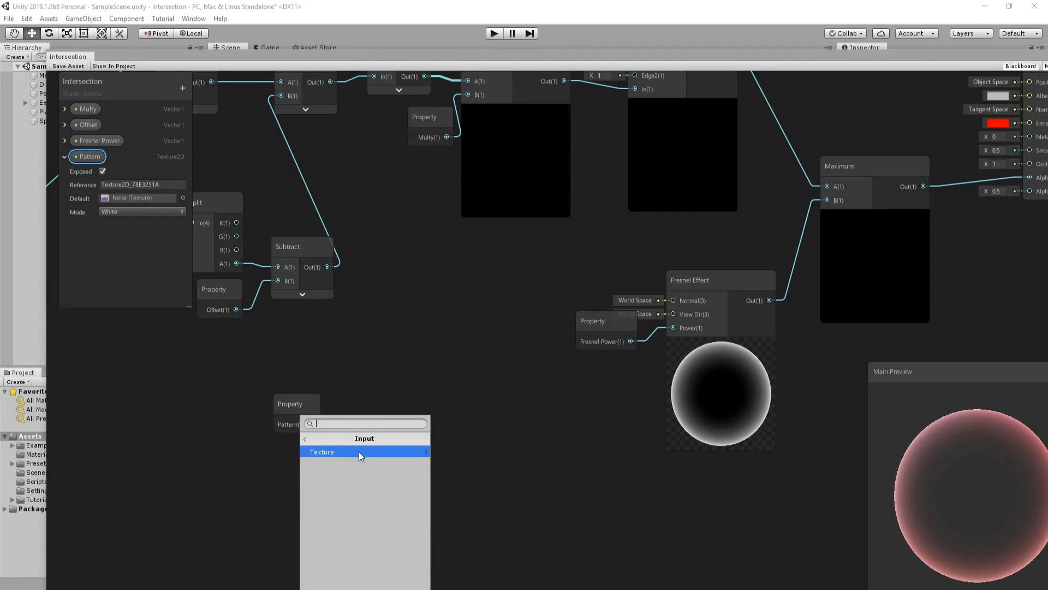
click(322, 452)
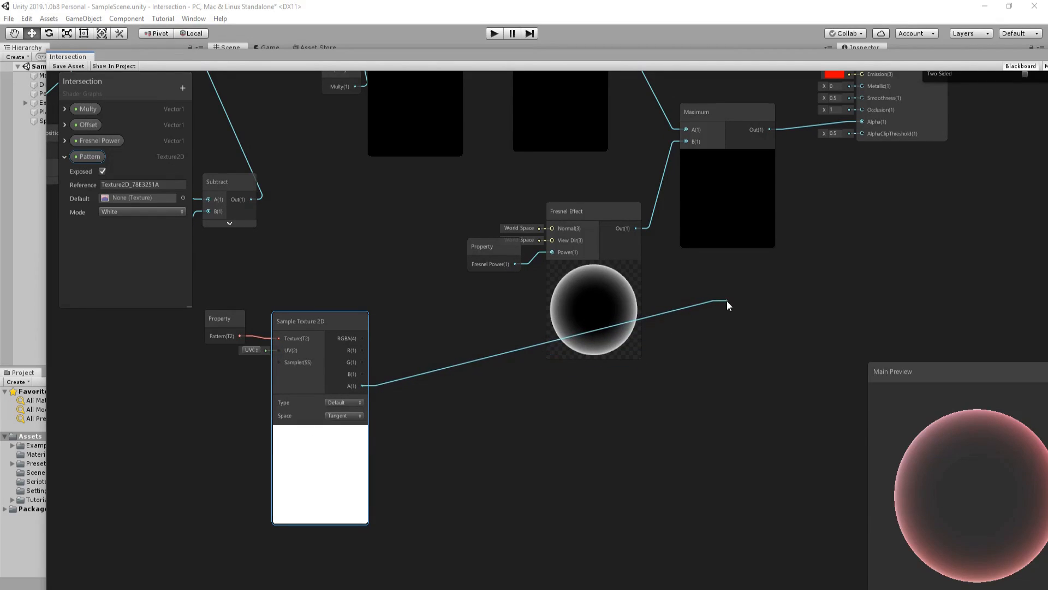
- Add a Subtract node receiving the sampled texture's alpha and position it in the graph
text(s)
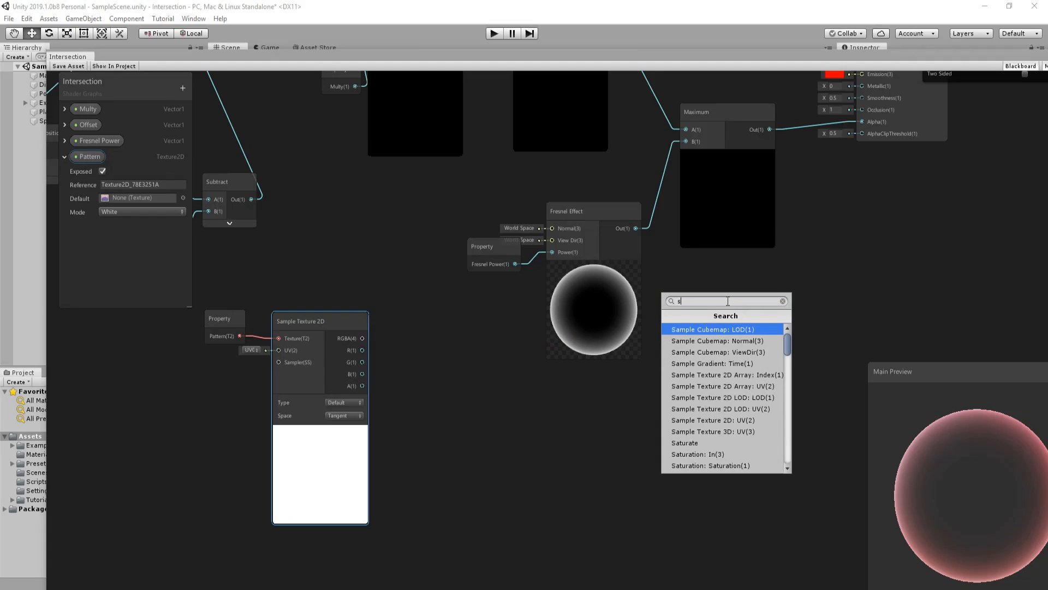
text(ub)
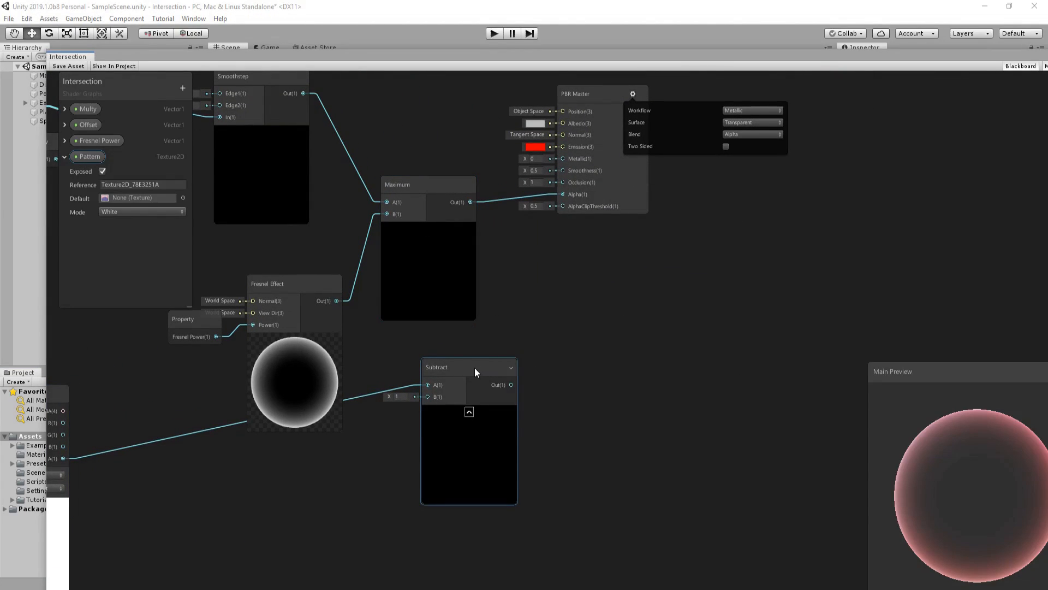
drag(468, 367, 562, 242)
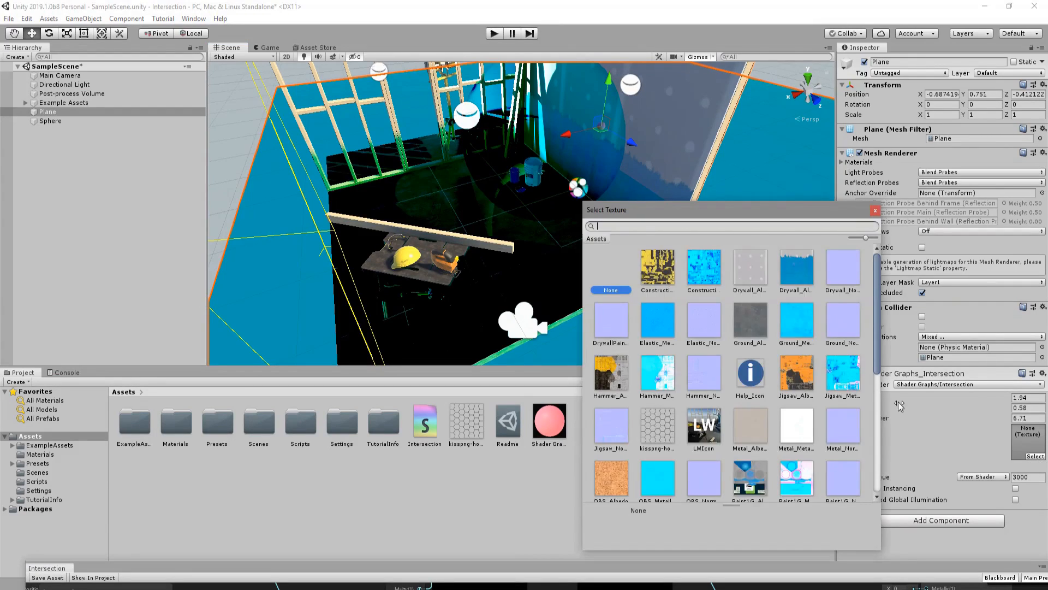
- Assign the honeycomb hexagon texture to the material's Pattern slot
click(658, 428)
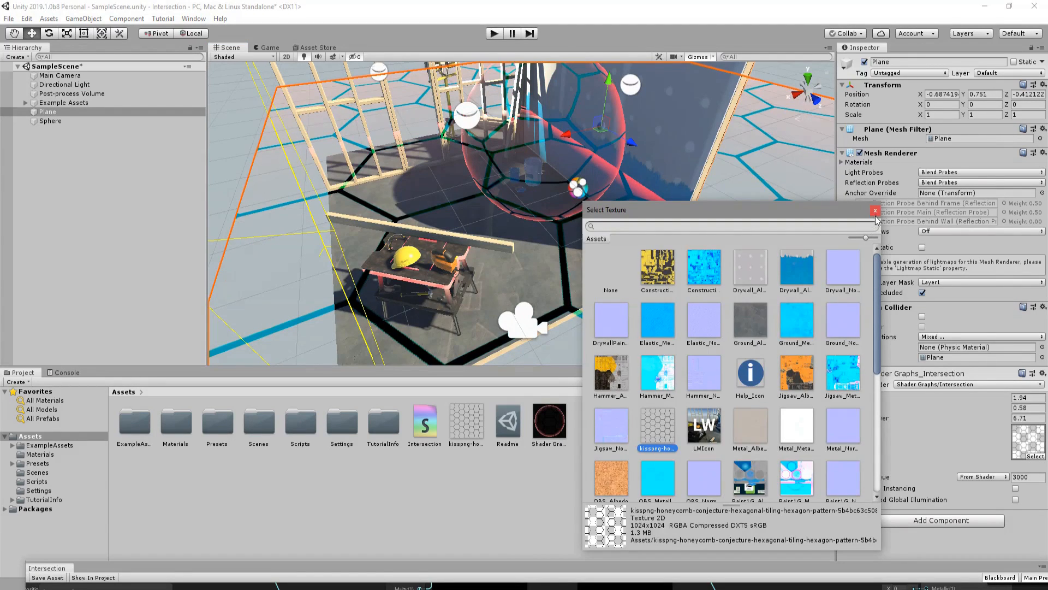
click(874, 210)
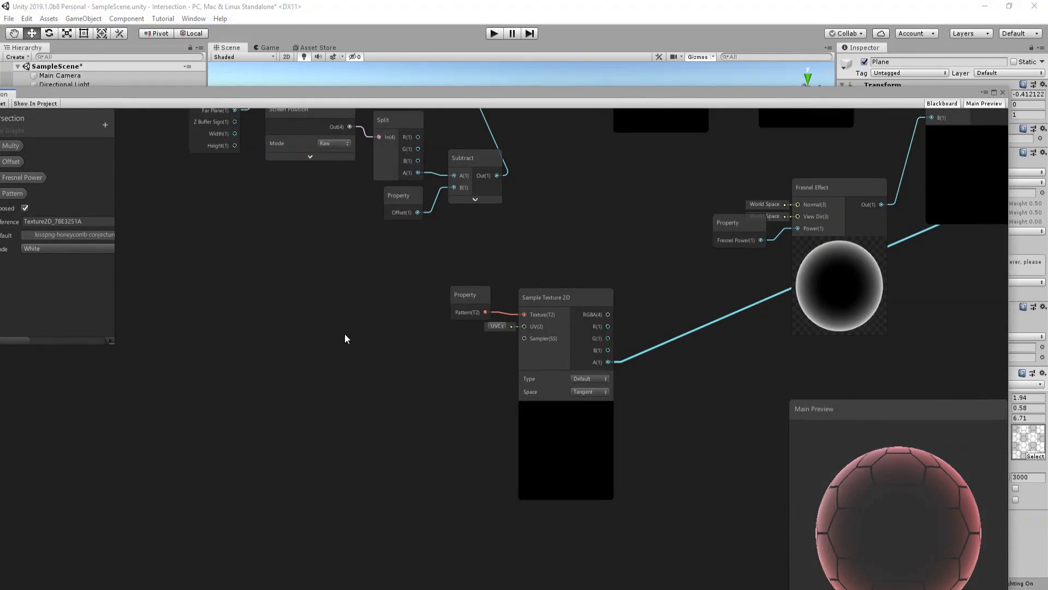
- Add a Tiling And Offset node with Tiling 5 feeding the Sample Texture 2D UV
text(t)
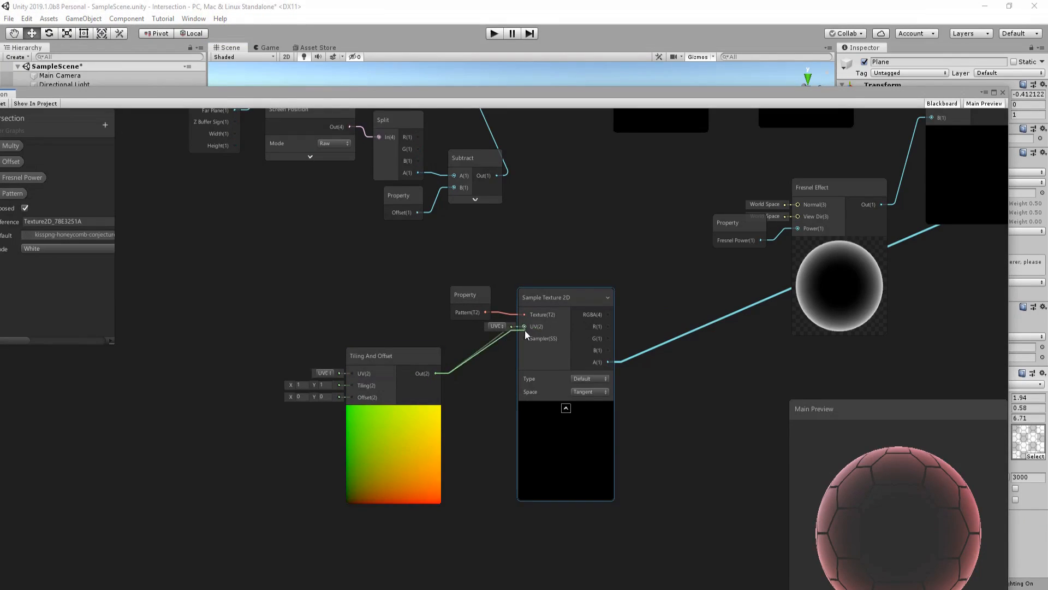
click(301, 385)
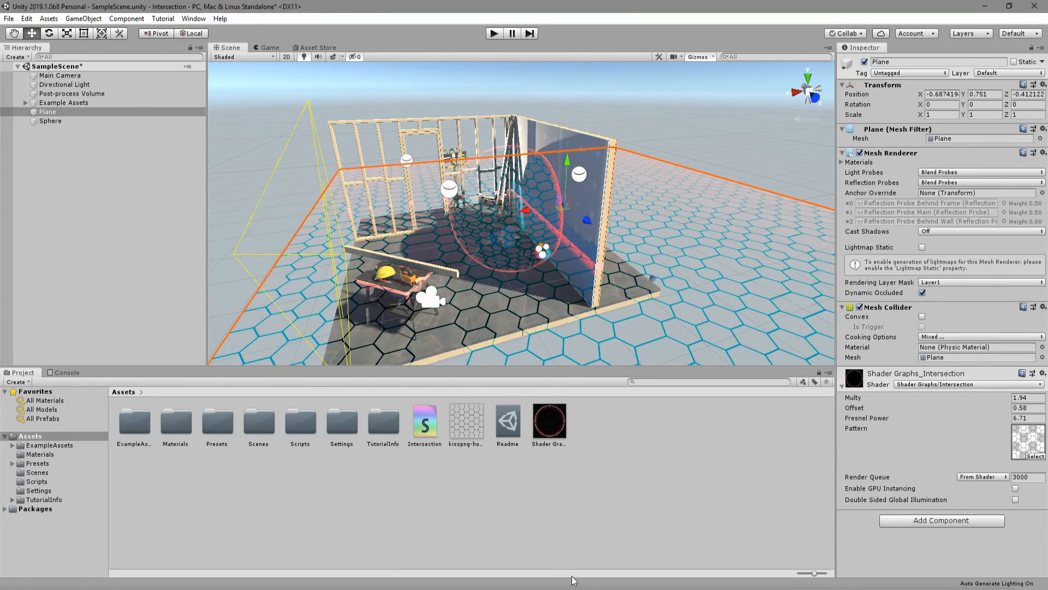
mouse_move(260, 580)
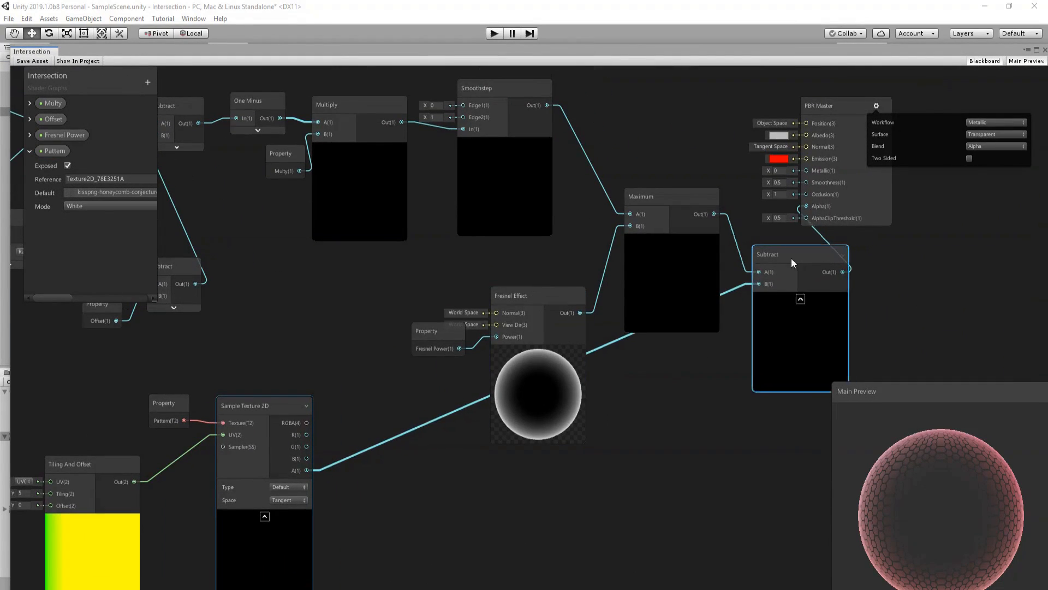
- Place Subtract under Fresnel Effect, subtracting the hexagon pattern from the rim into Maximum B
drag(800, 254, 782, 255)
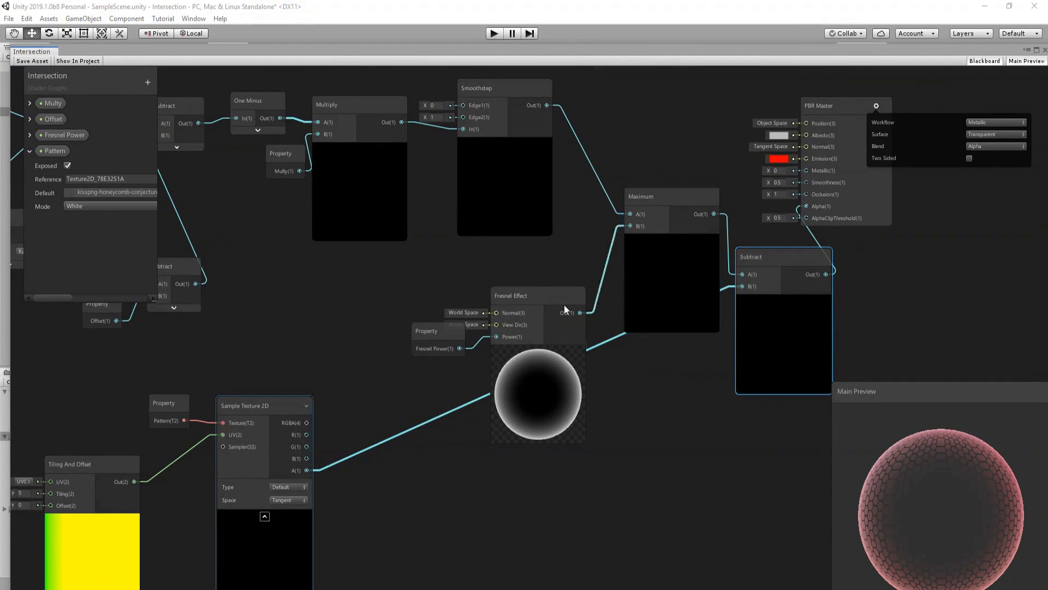
drag(538, 296, 419, 262)
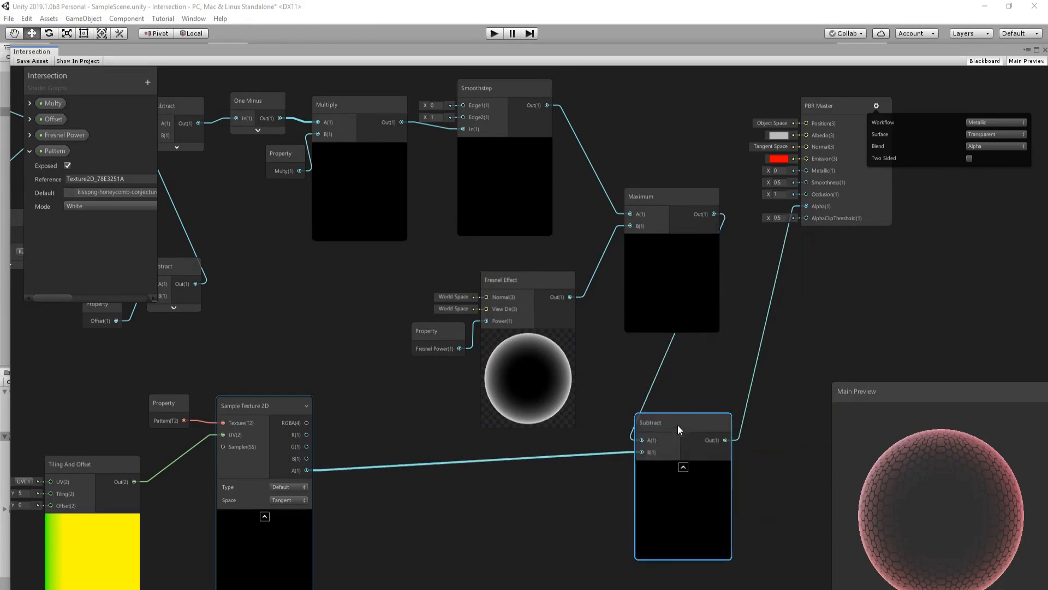
drag(682, 421, 657, 407)
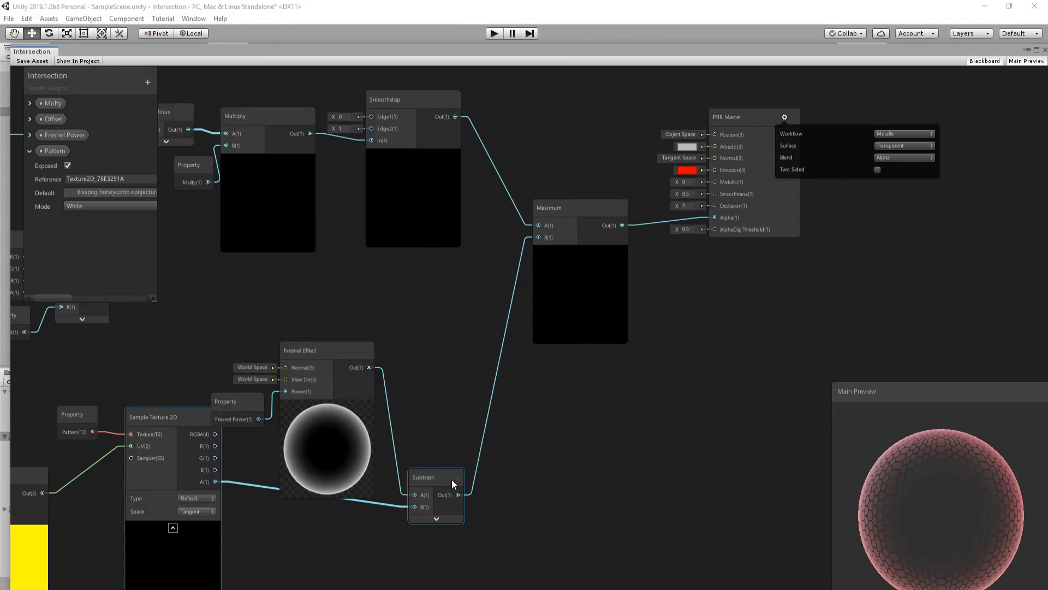
drag(436, 477, 459, 430)
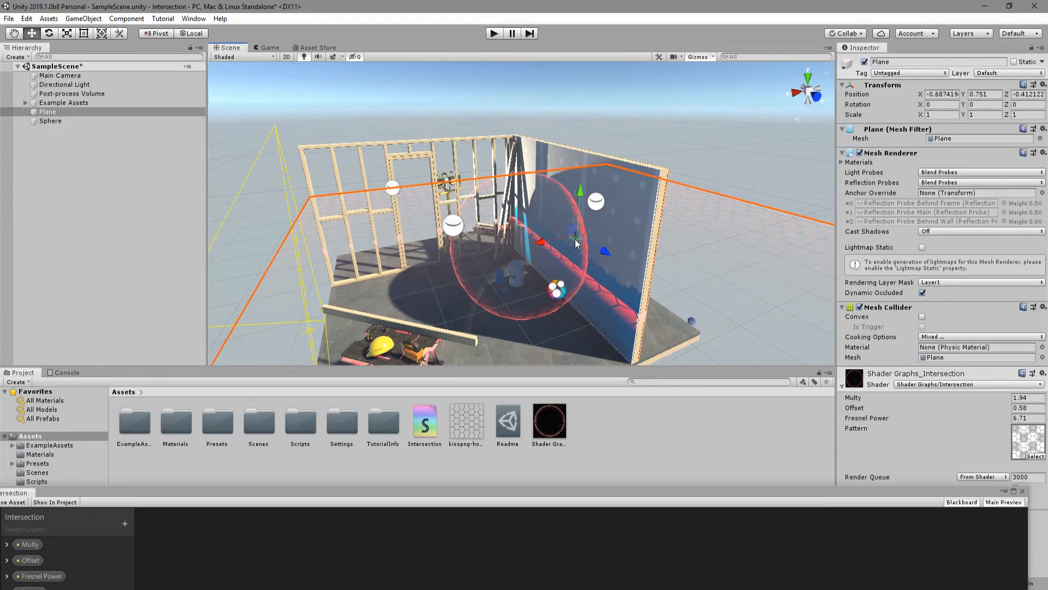
- Slide the plane across the floor, then inspect the Drywall Panel and the Sphere's red rim glow
drag(576, 237, 526, 261)
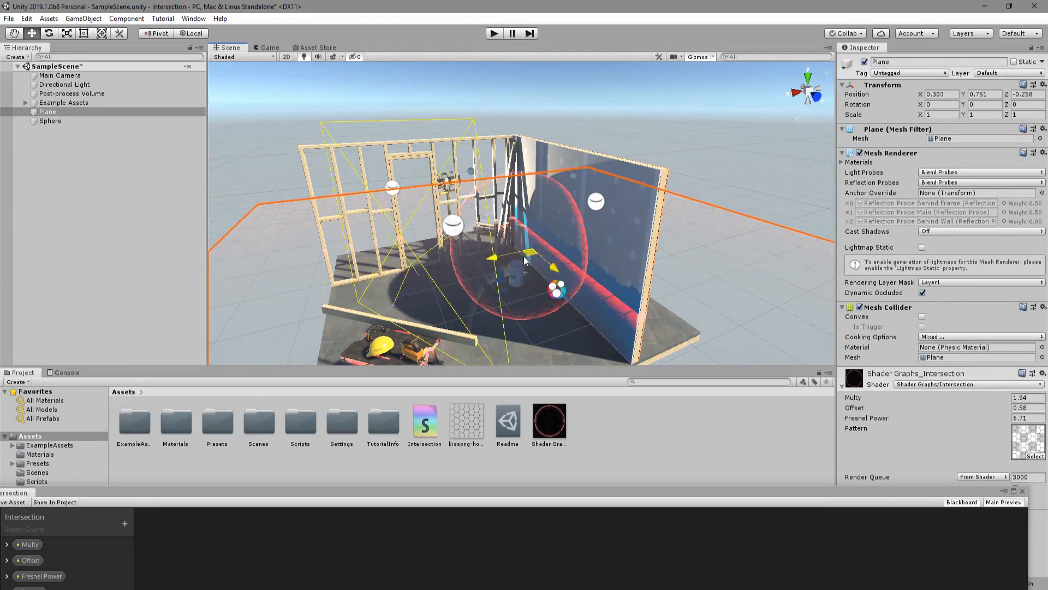
click(50, 121)
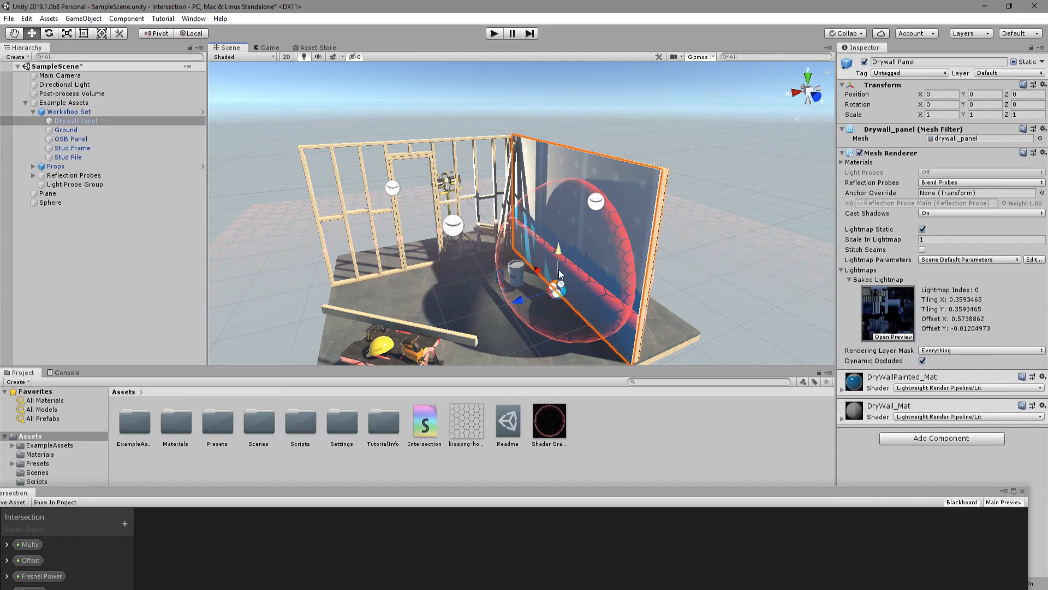
click(50, 202)
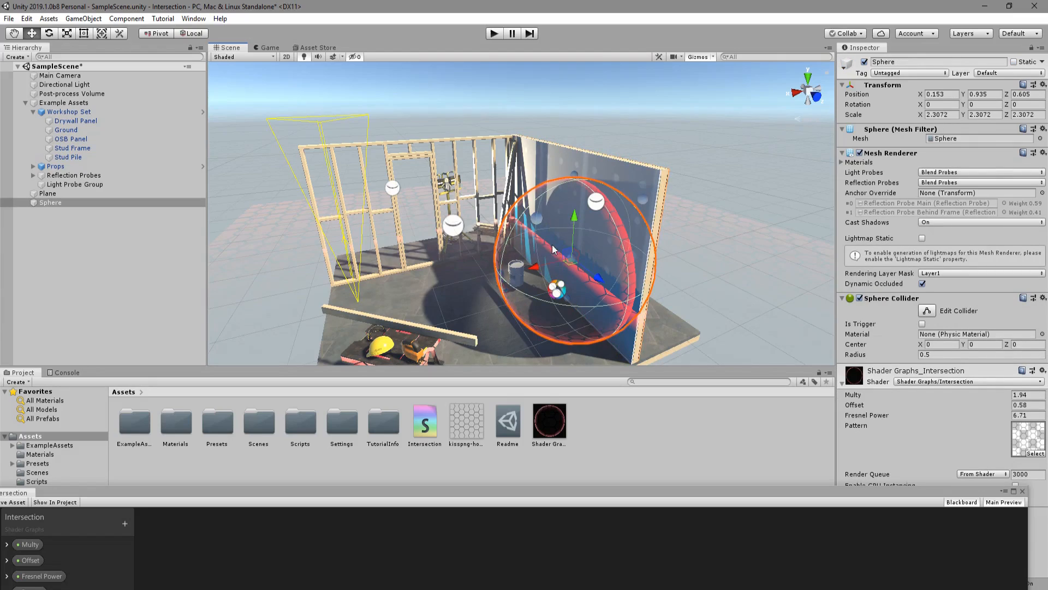